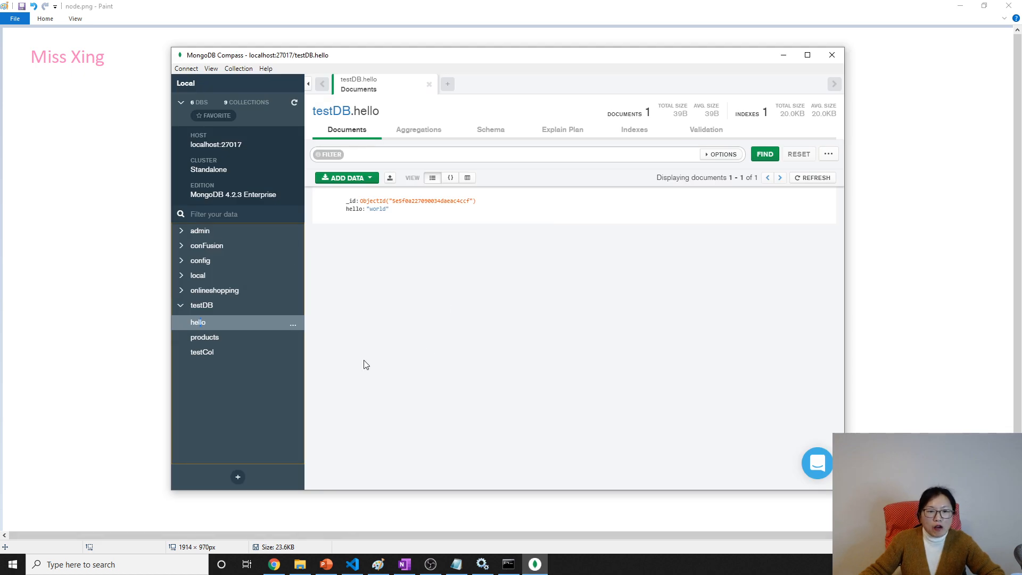
mouse_move(343, 292)
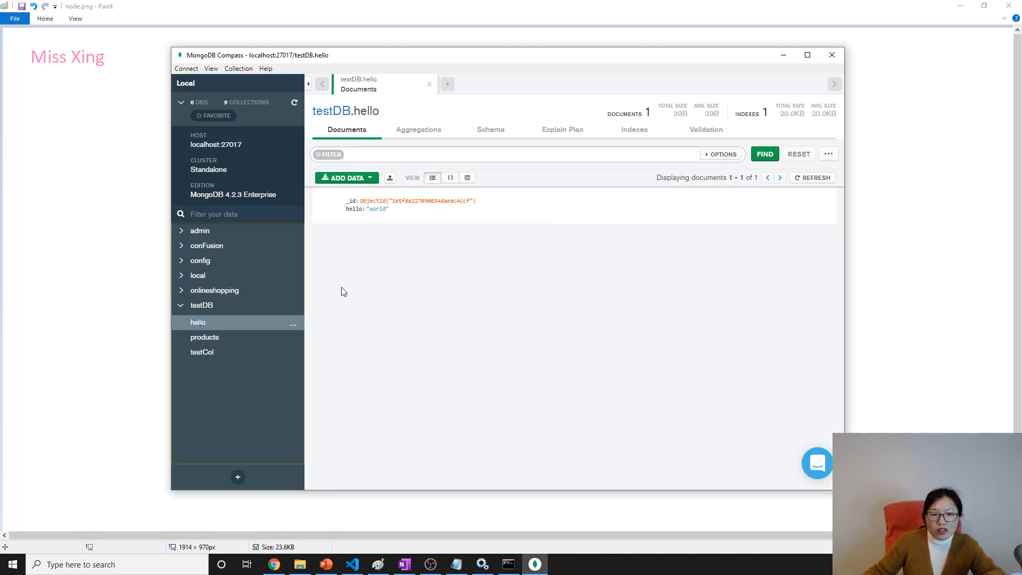
Browse the testDB products and hello collections in the Compass sidebar, ending on products' six documents
click(204, 337)
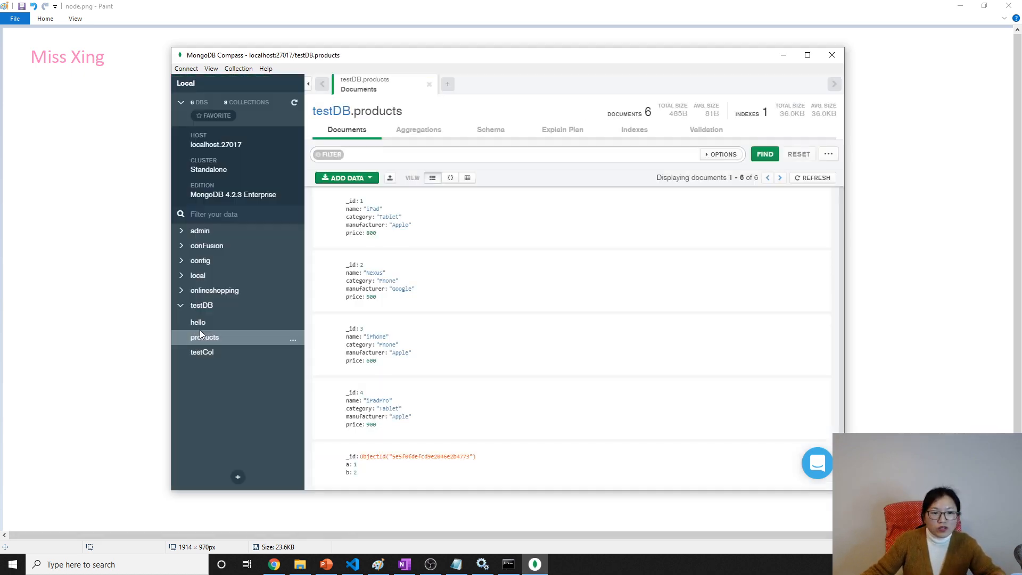
click(198, 322)
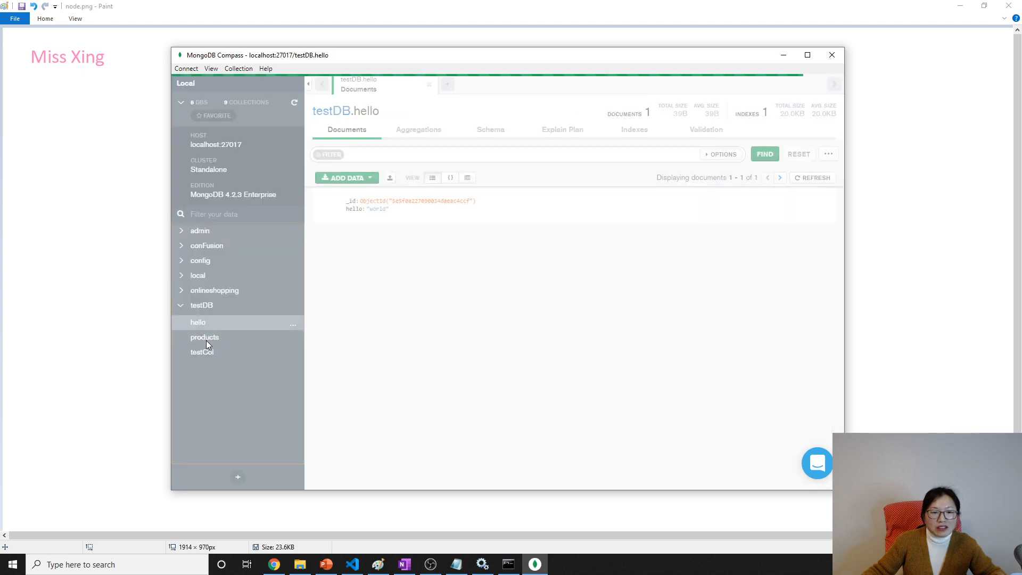
click(205, 338)
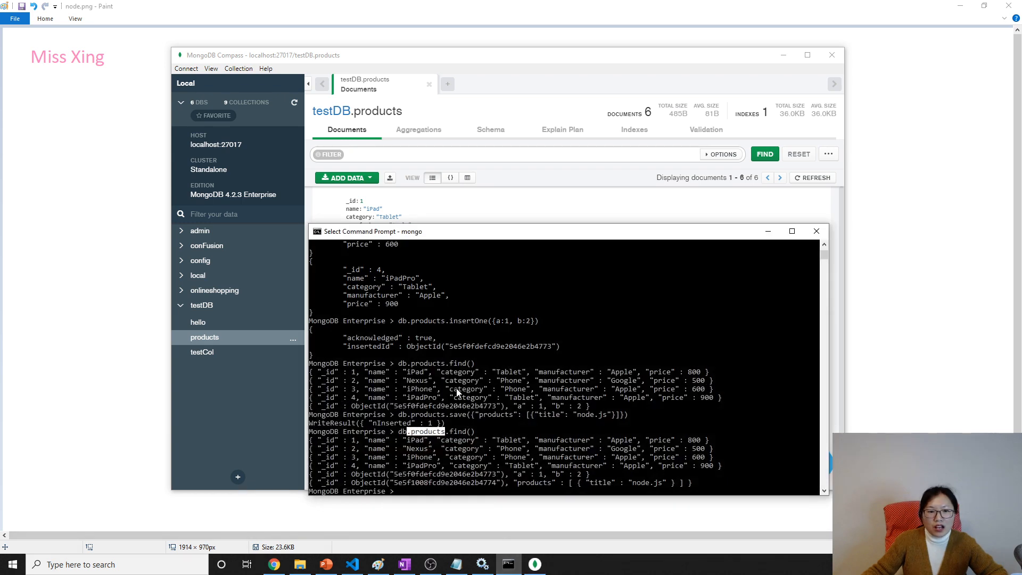
mouse_move(507, 258)
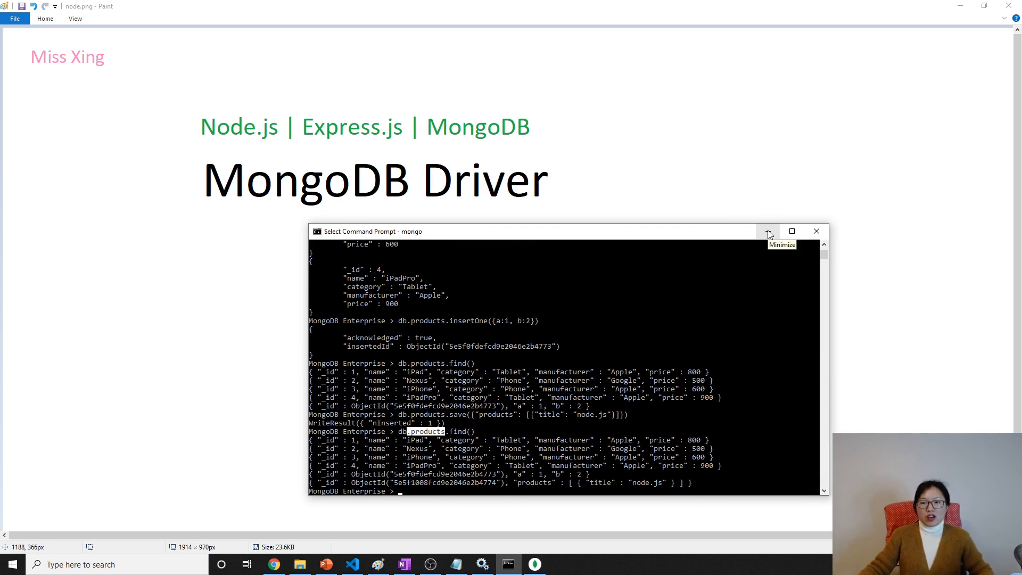
Minimize the Command Prompt so only the 'MongoDB Driver' title slide remains visible
click(768, 231)
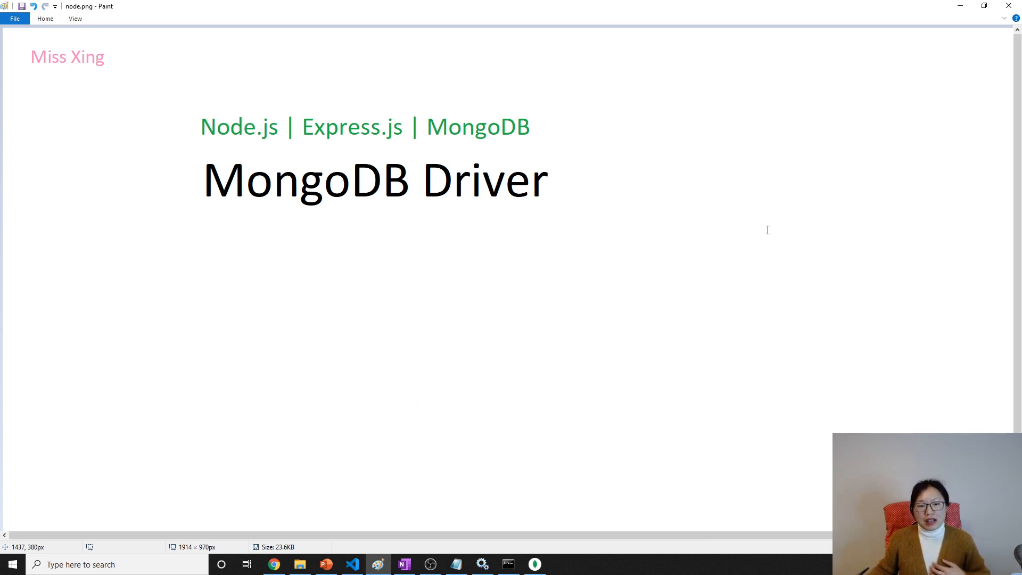
mouse_move(672, 260)
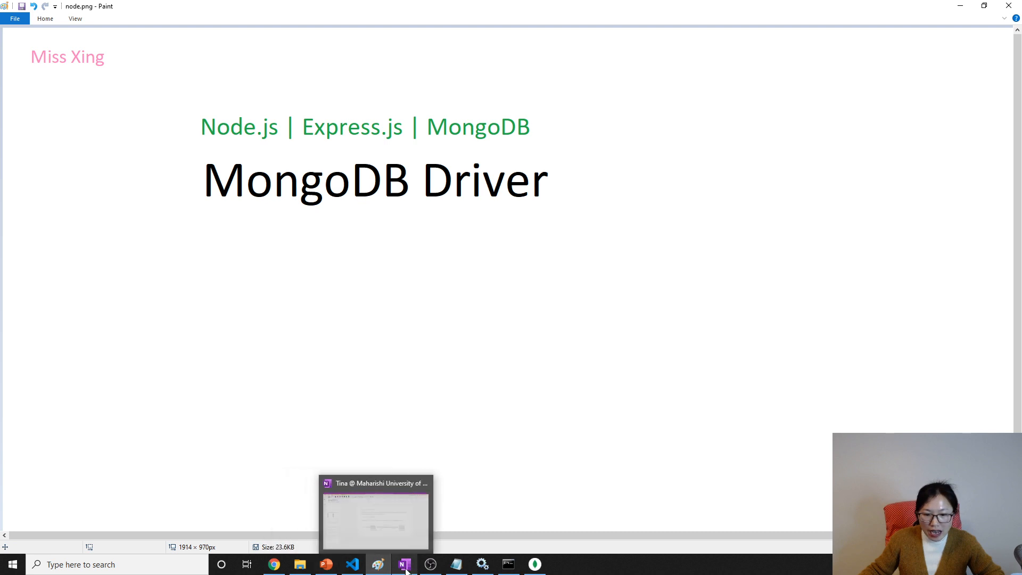
Handwrite 'Node.js server' under the box and 'onlineshopping' along its top with the black pen
click(405, 564)
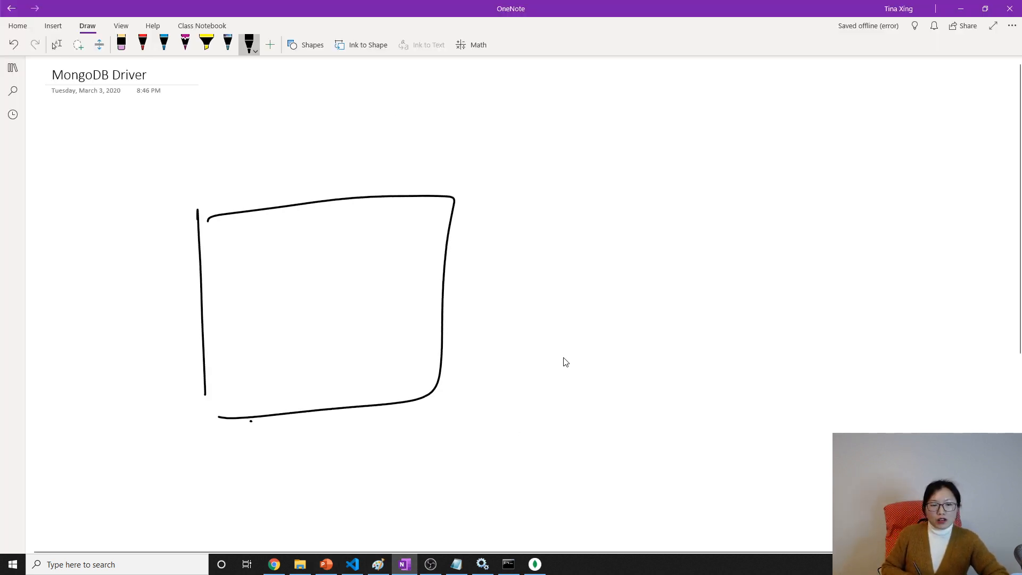
drag(245, 427, 297, 423)
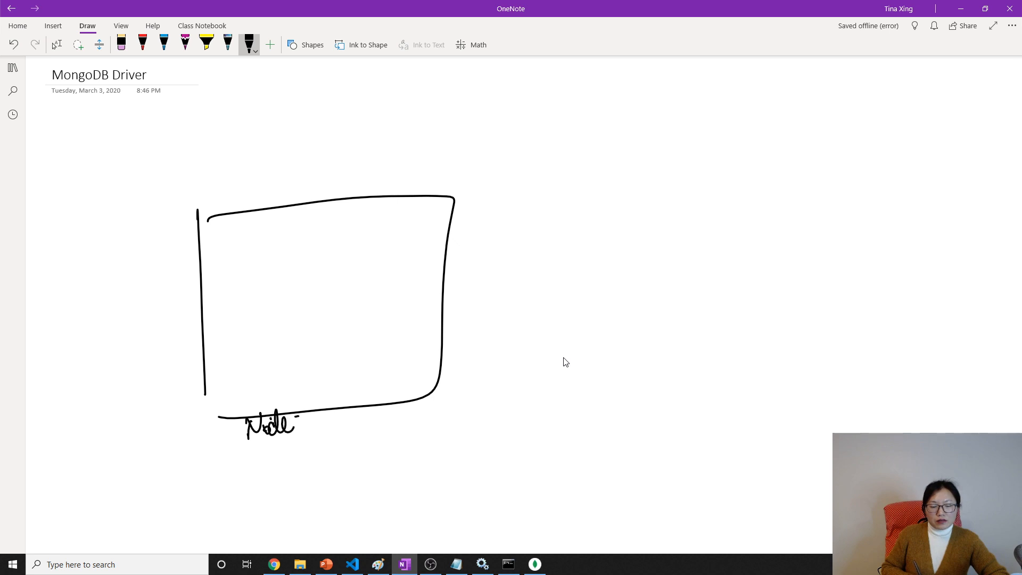
drag(297, 423, 320, 433)
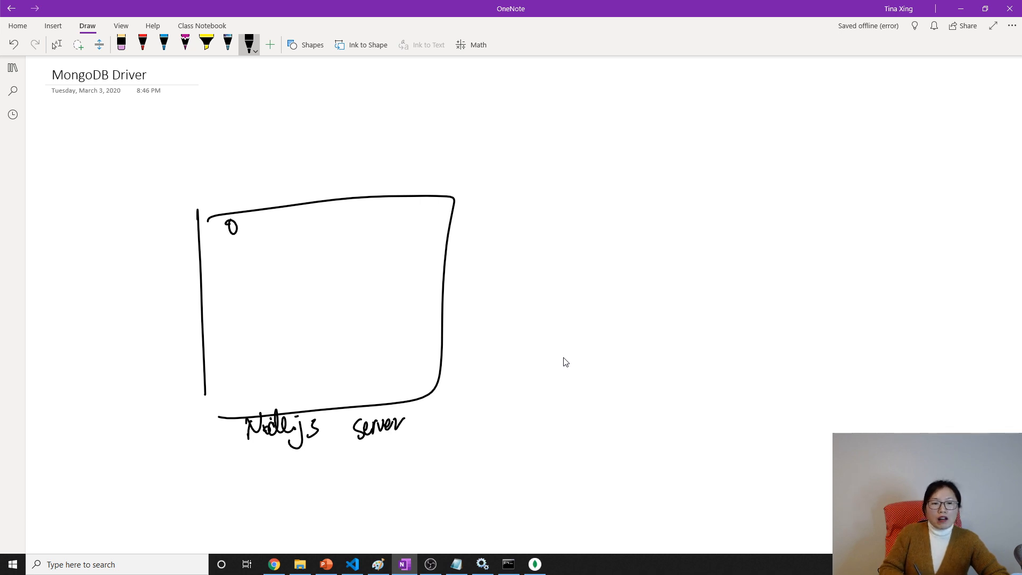
drag(242, 227, 306, 225)
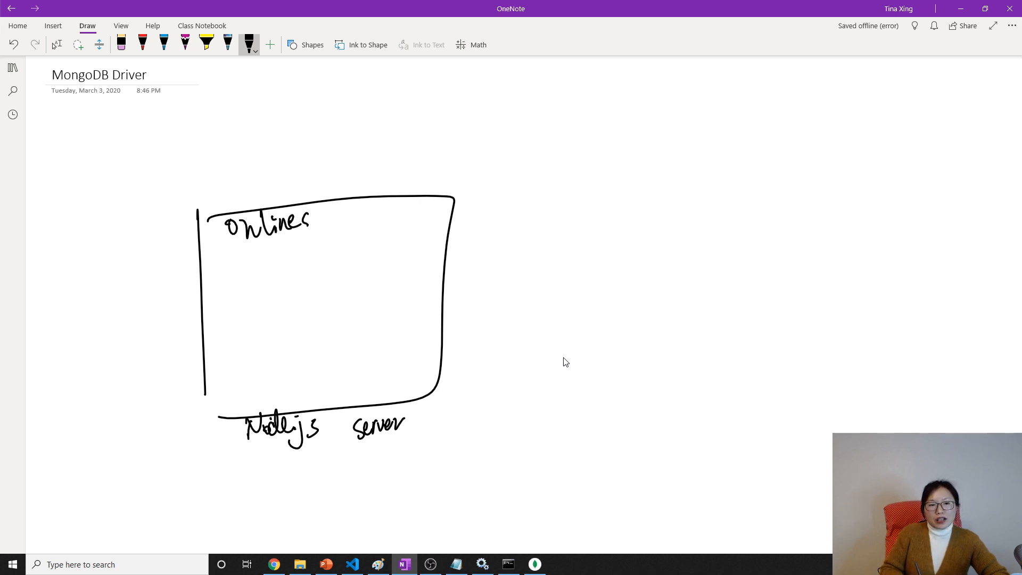
drag(319, 224, 359, 225)
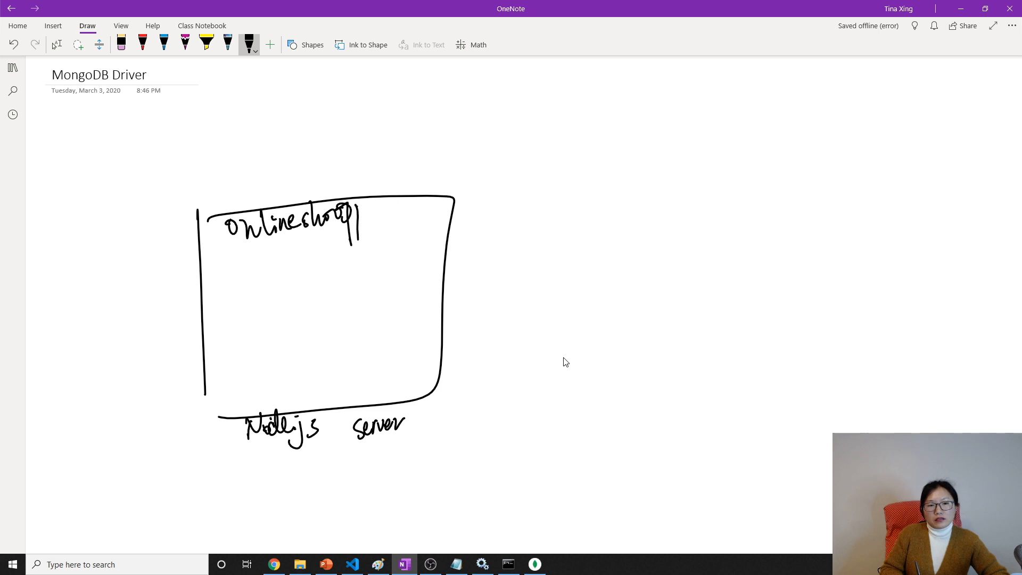
drag(349, 218, 391, 221)
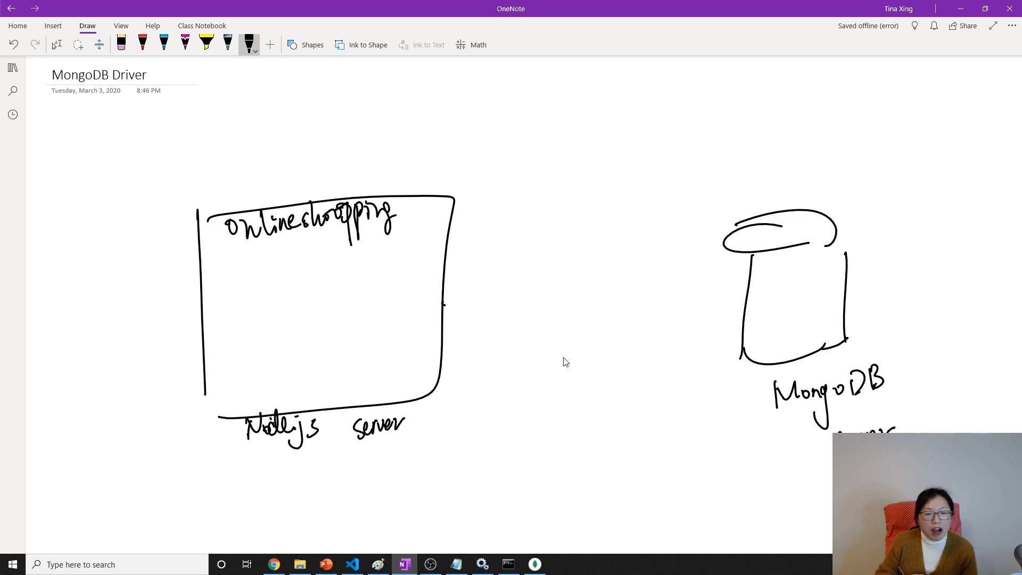
Draw a two-way arrow from box to cylinder, a circled 'JS' in the box and a short vertical line
drag(446, 303, 739, 294)
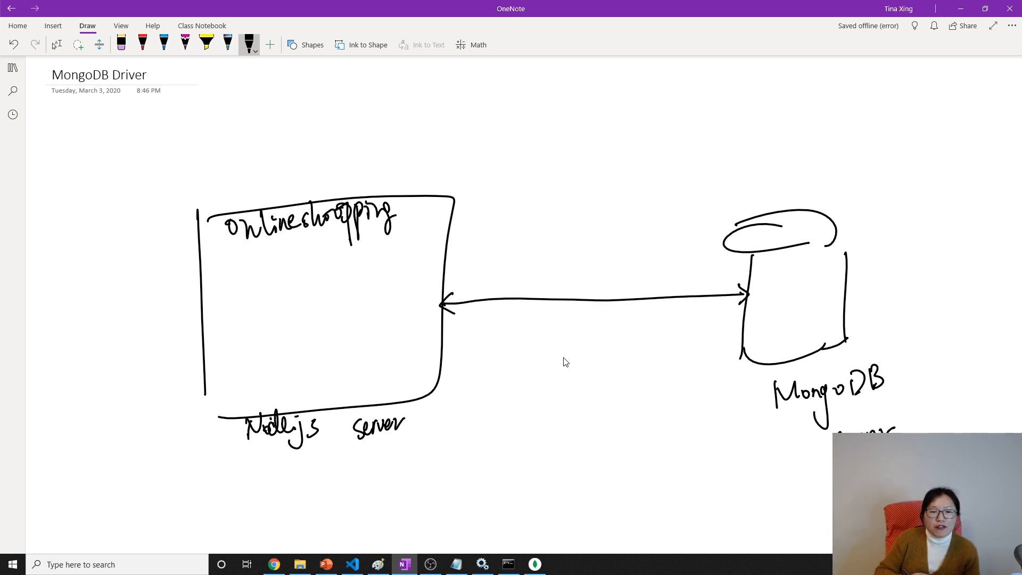
drag(280, 294, 325, 332)
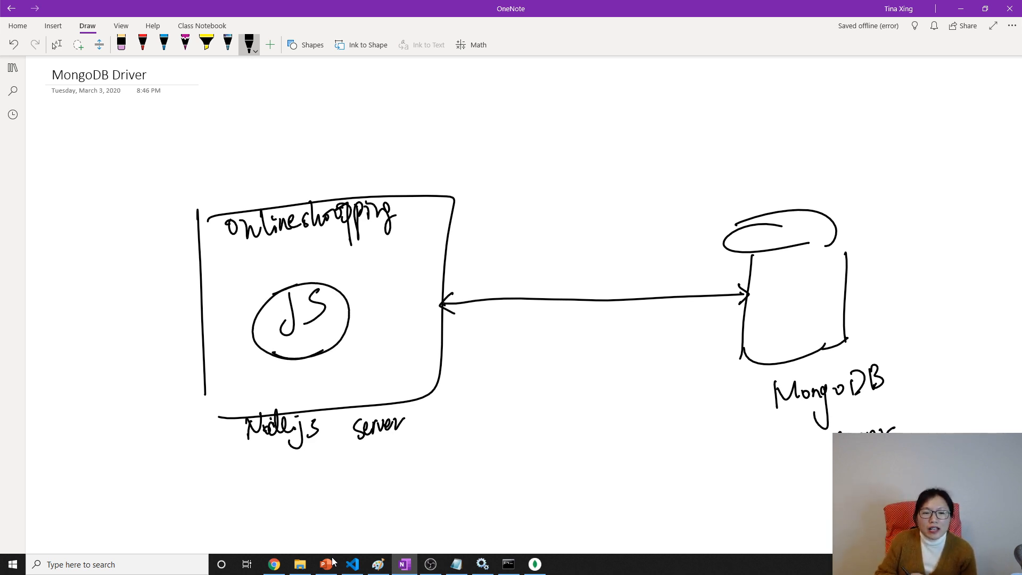
drag(408, 251, 408, 316)
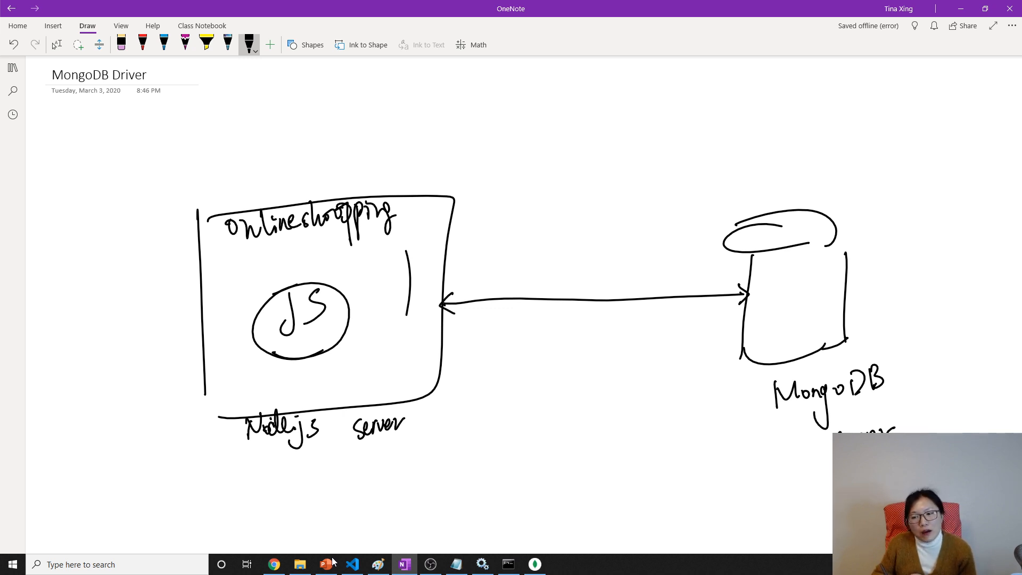
Handwrite 'MongoDB driver' above the two-way arrow
drag(501, 267, 515, 257)
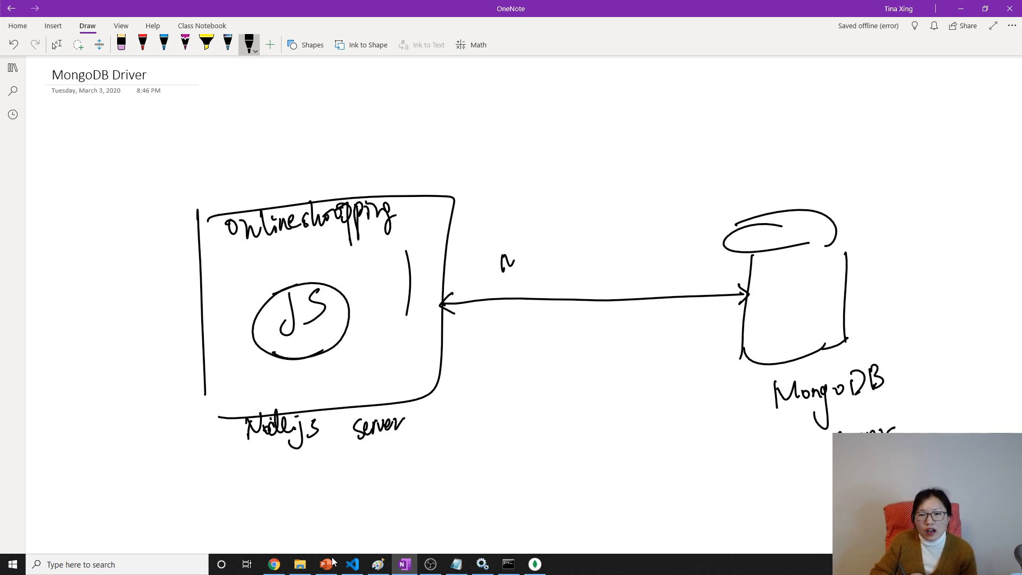
drag(501, 261, 553, 264)
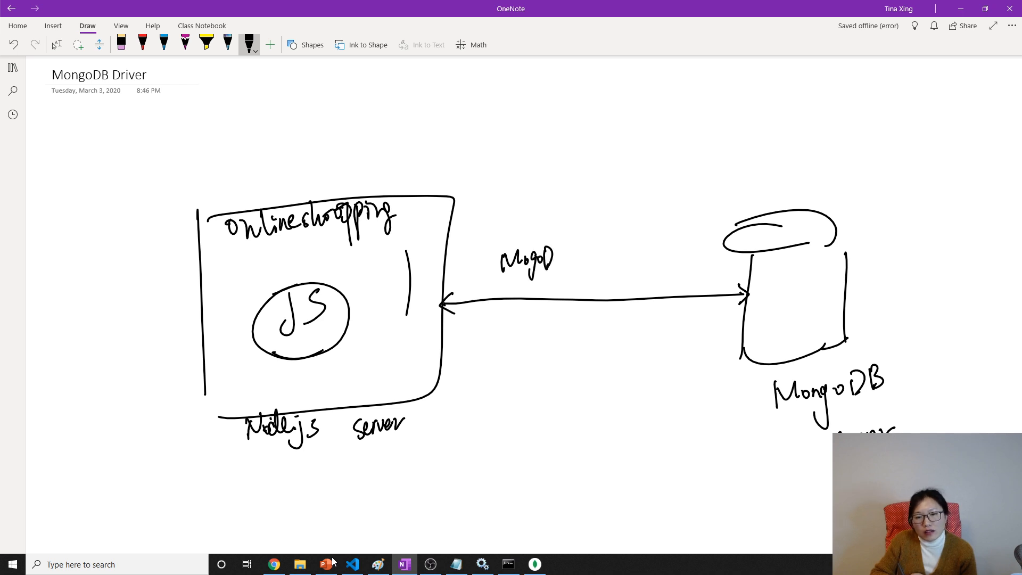
drag(541, 257, 600, 251)
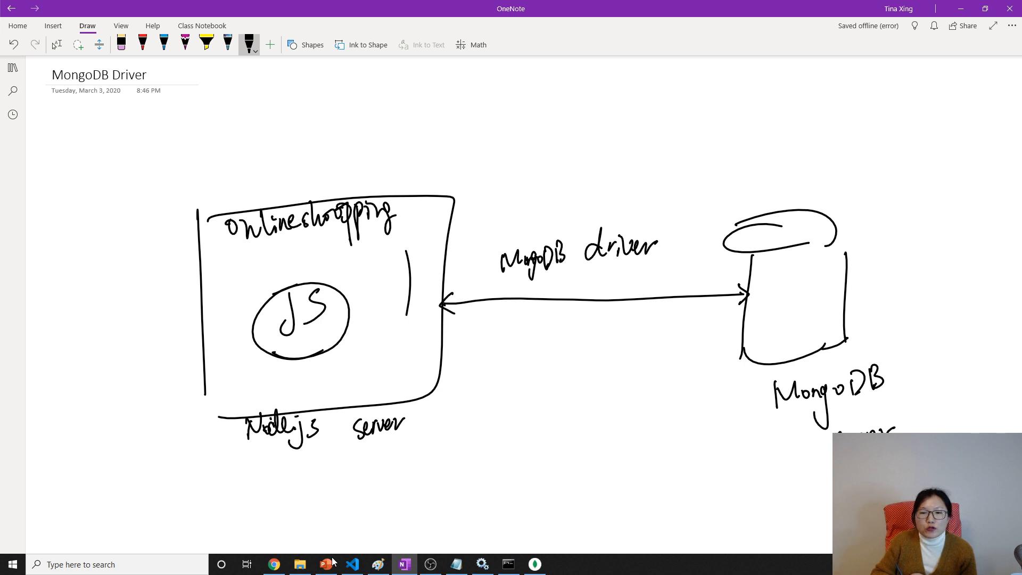
Write an underlined 'JS' above the driver label and an underlined 'mongodb' above that
drag(564, 209, 583, 196)
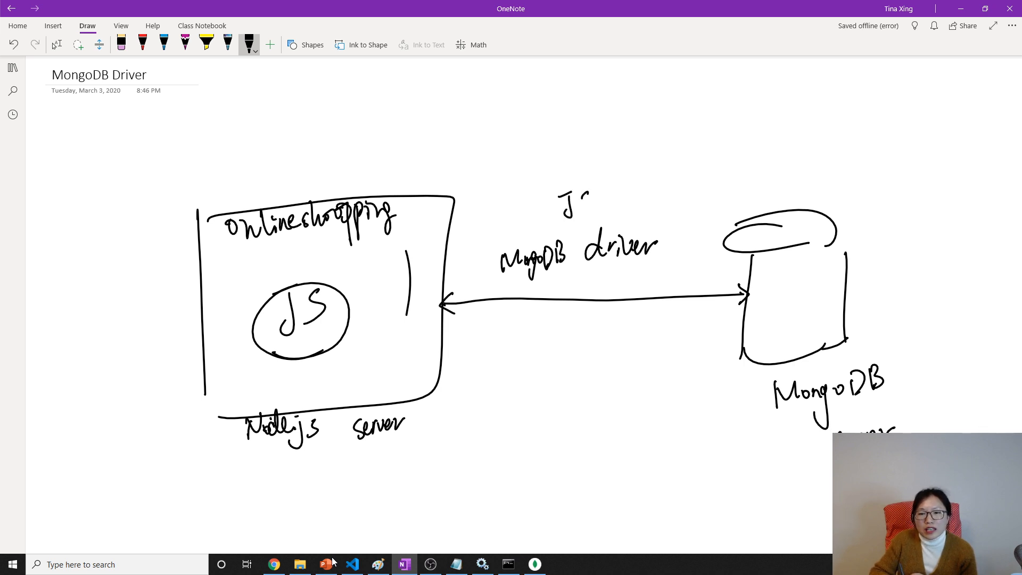
drag(567, 195, 592, 225)
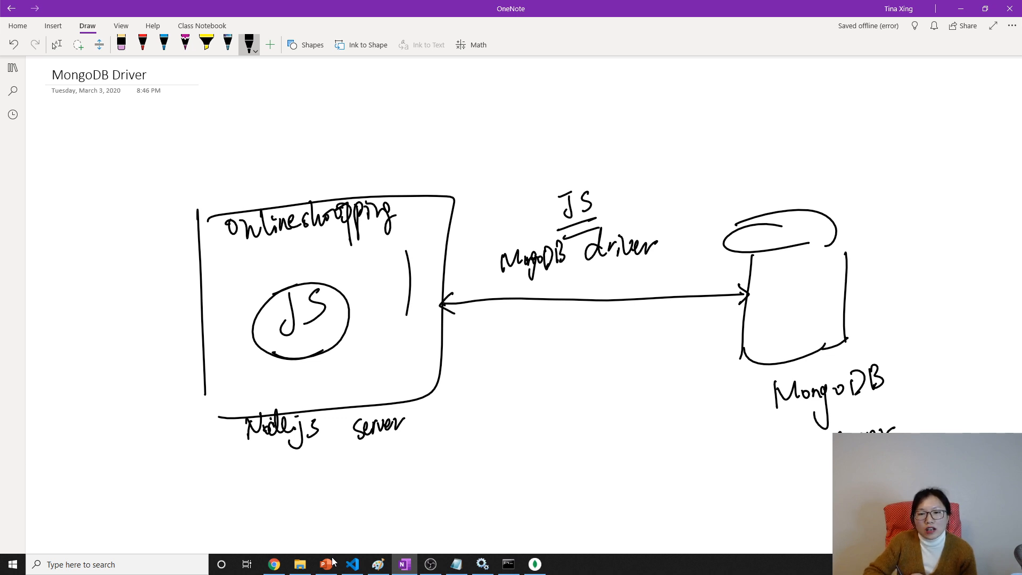
drag(505, 169, 550, 175)
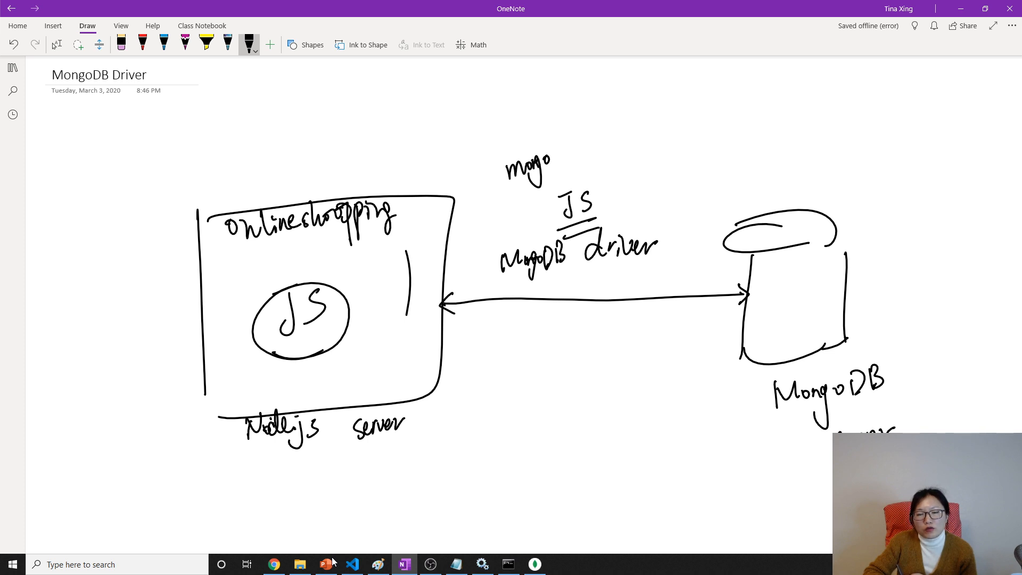
drag(543, 163, 558, 150)
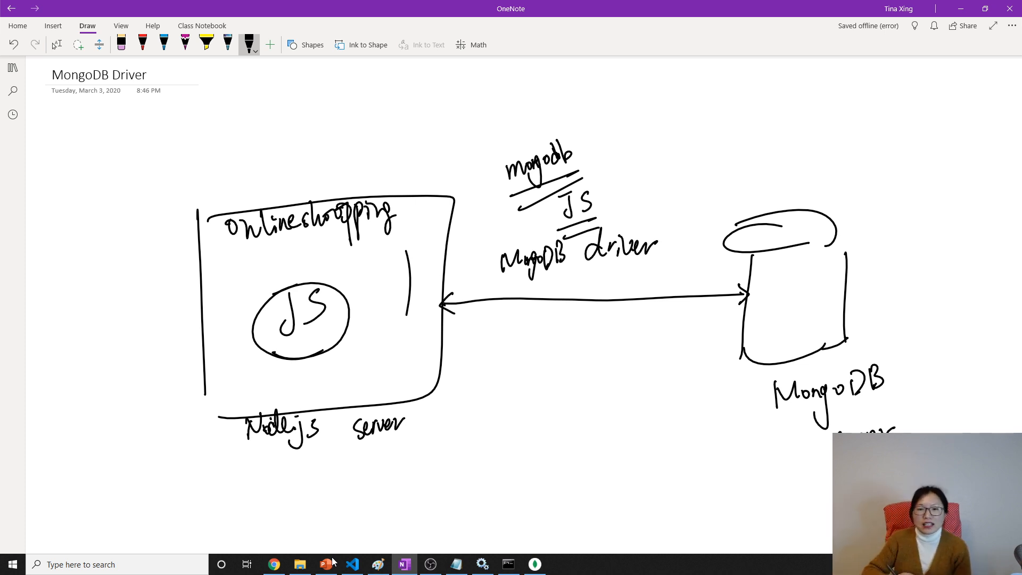
Add 'library' after mongodb and write 'npm install --save mongodb' at the page top
drag(583, 147, 626, 150)
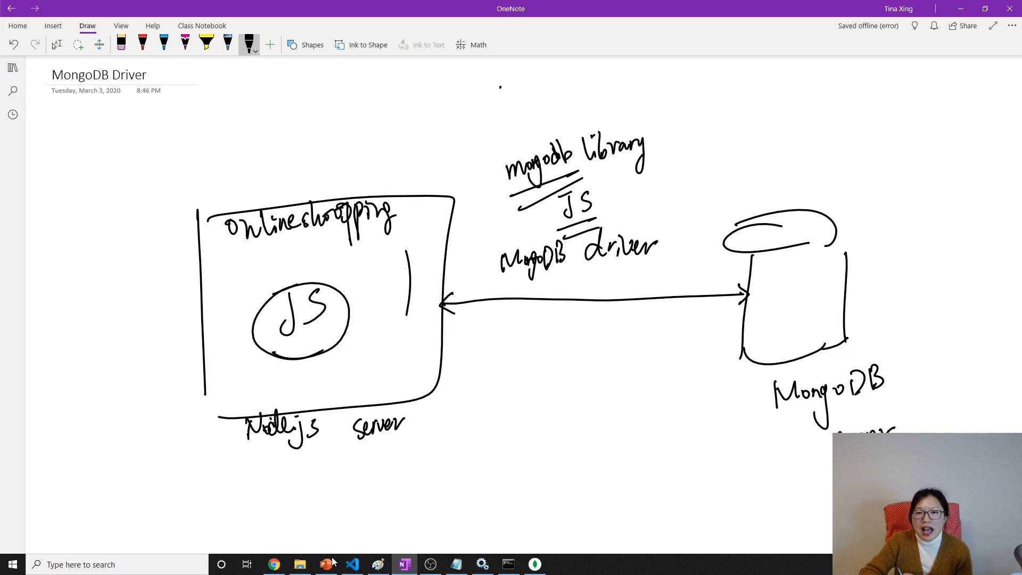
drag(504, 98, 515, 85)
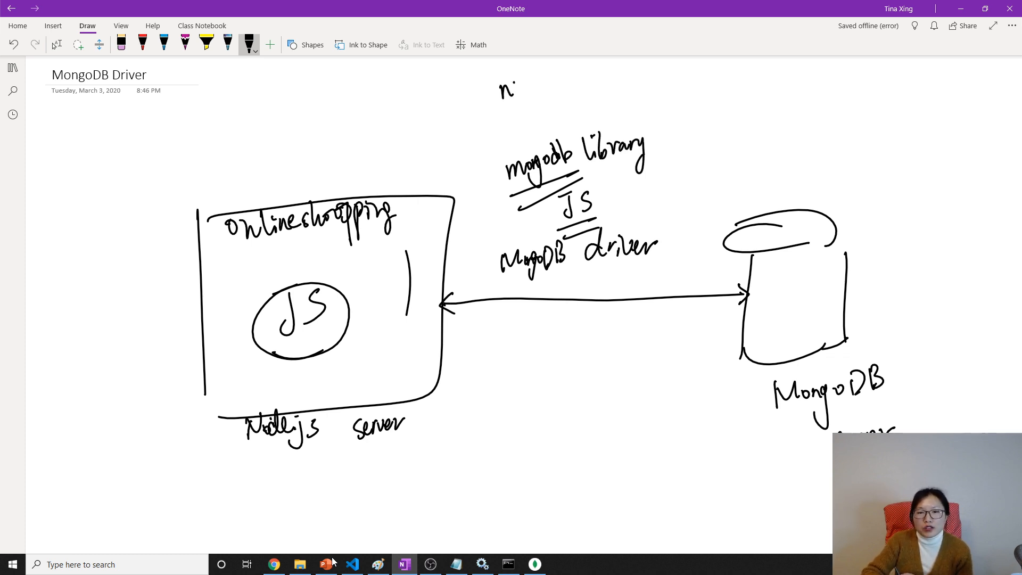
drag(498, 91, 567, 92)
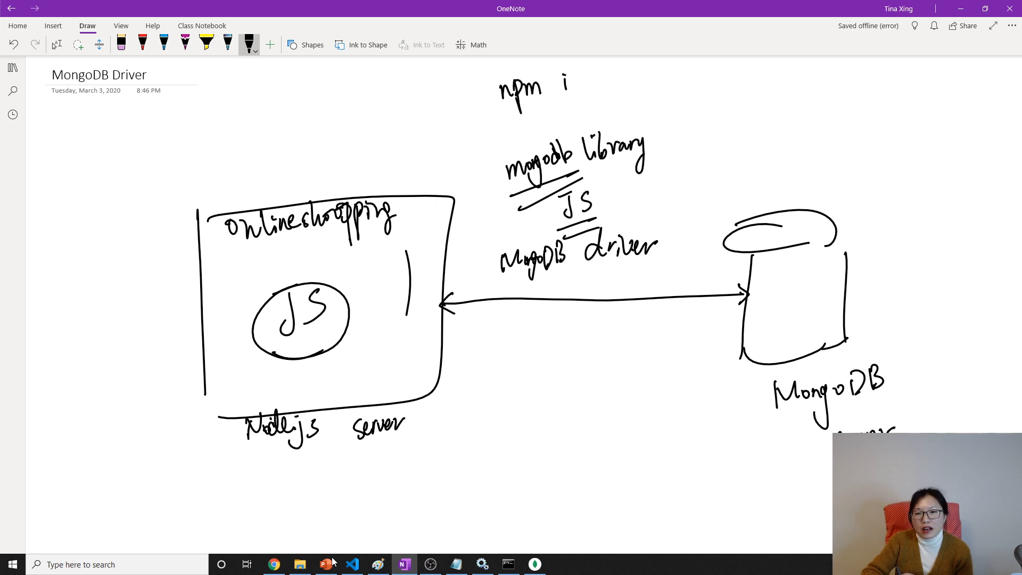
text(install)
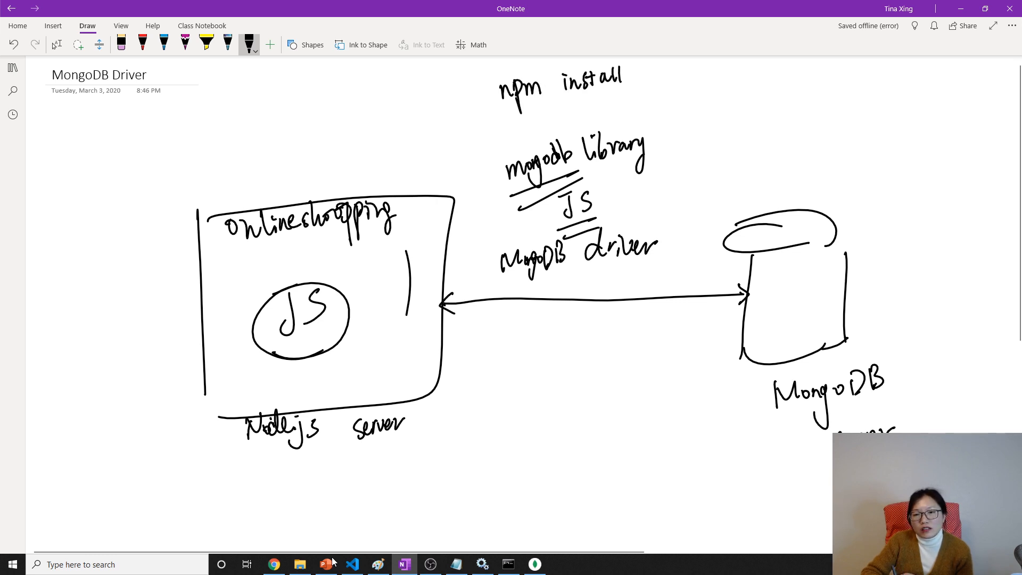
drag(641, 76, 669, 76)
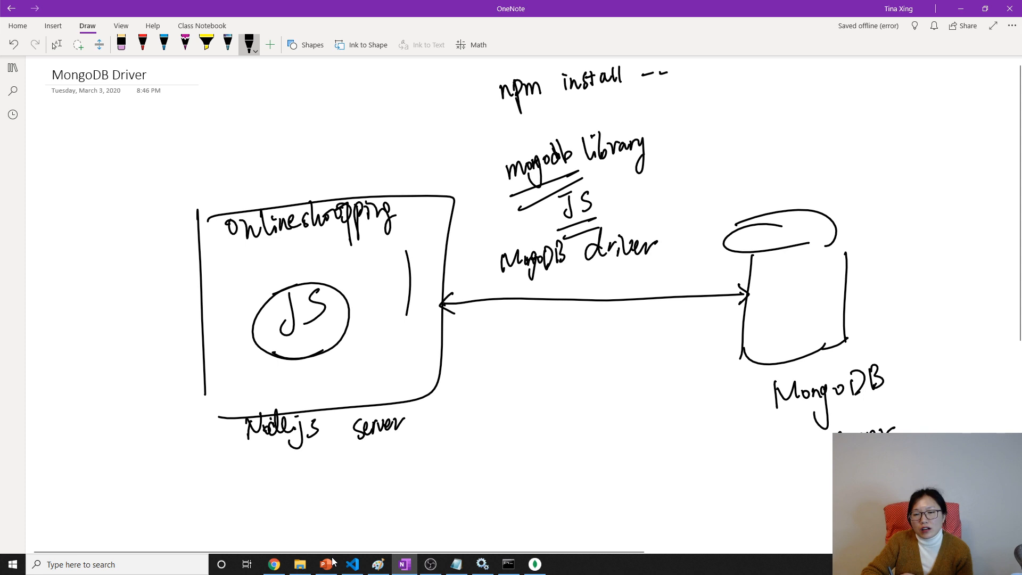
drag(641, 78, 682, 88)
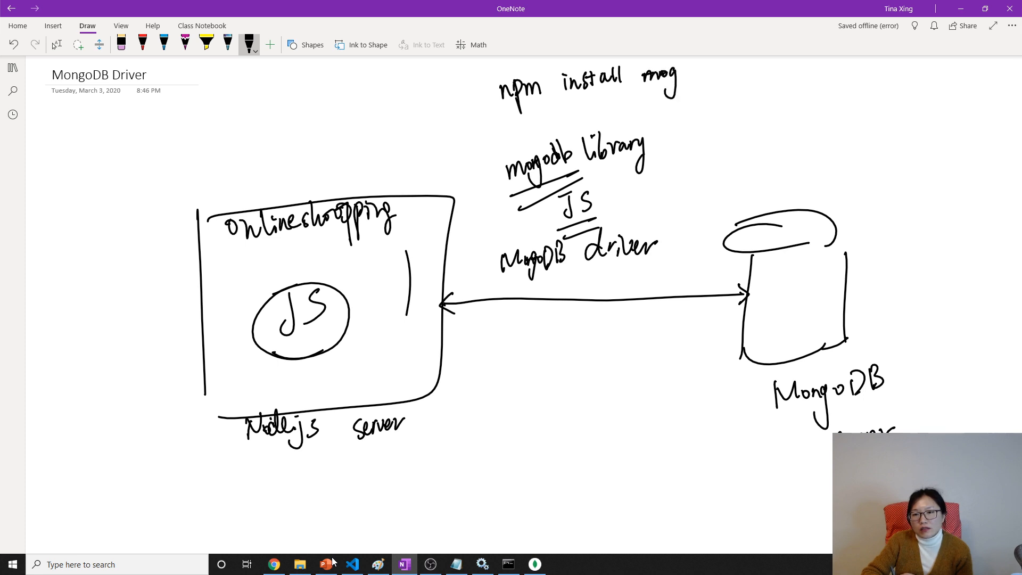
key(ctrl+z)
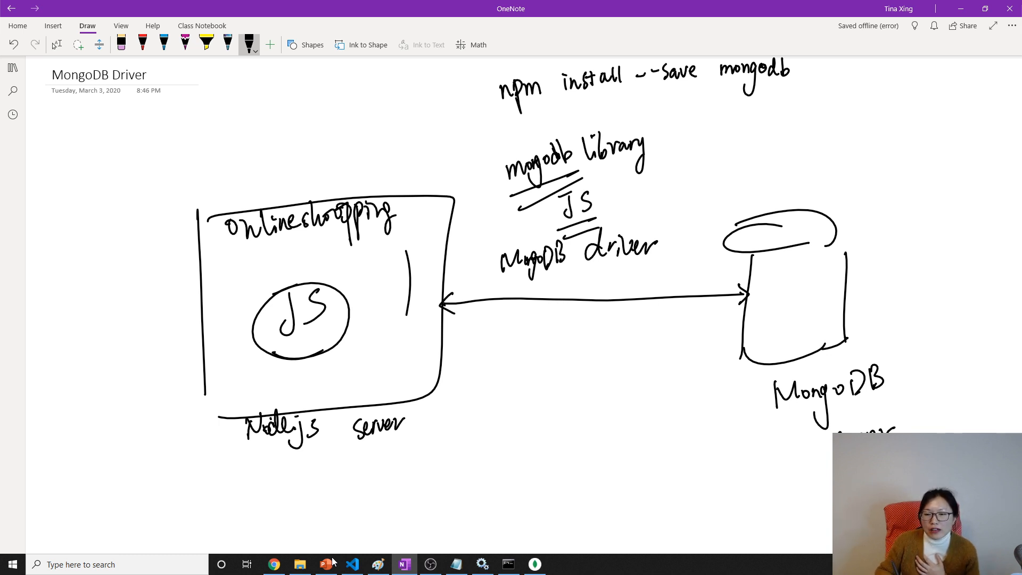
Draw an arrow pointing into the MongoDB database cylinder
drag(642, 384, 750, 332)
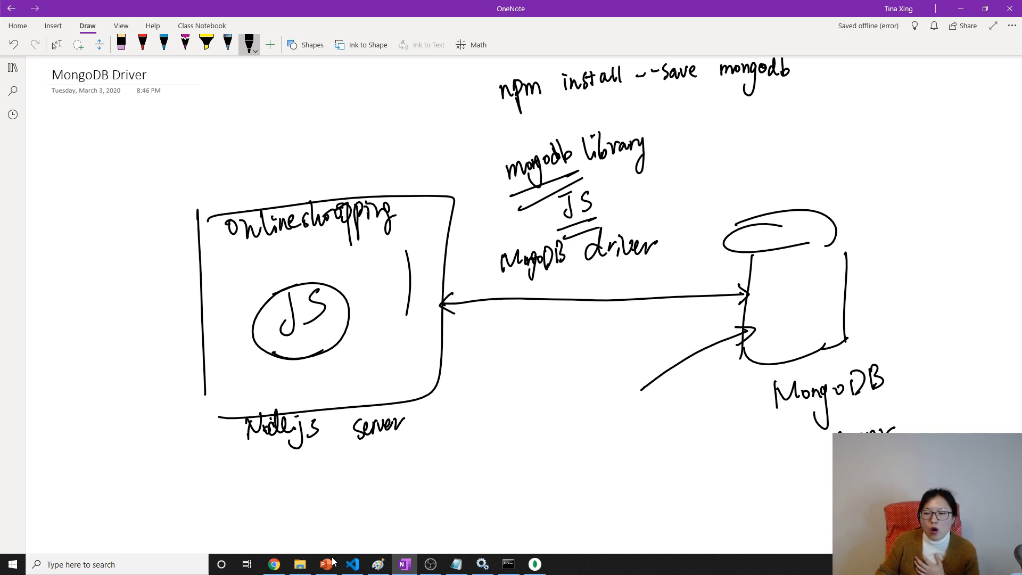
scroll(down, 3)
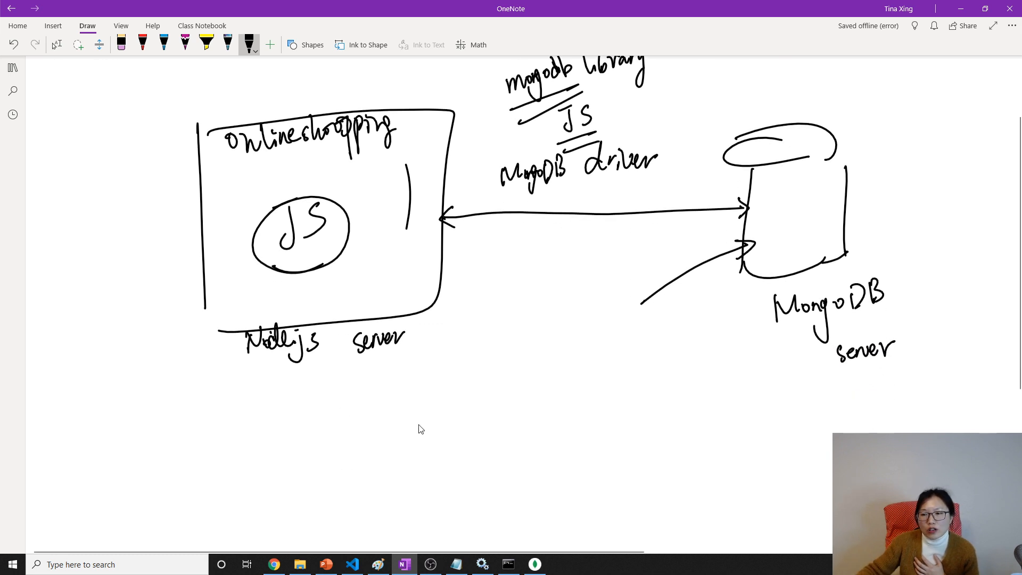
scroll(down, 3)
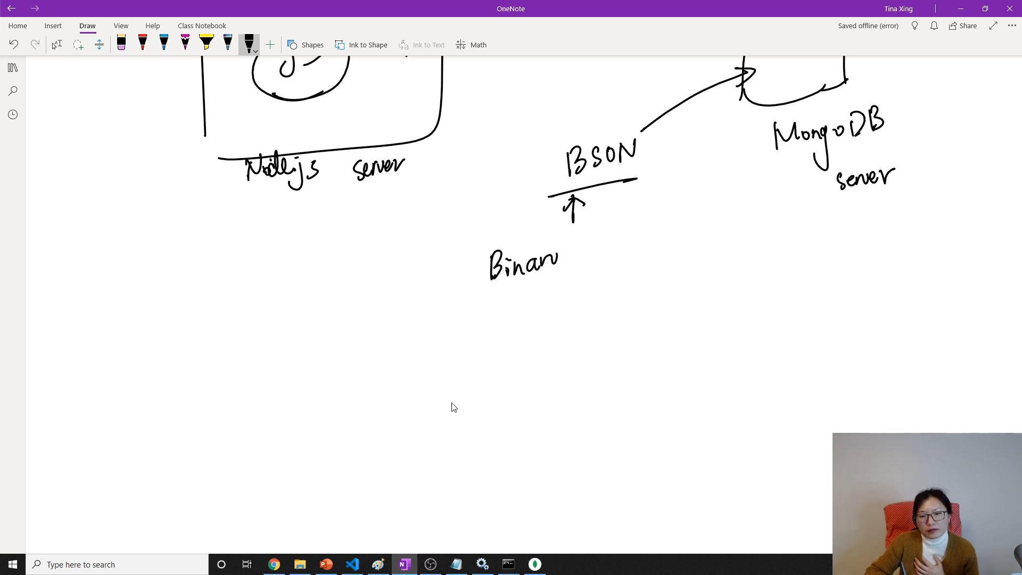
Write an underlined 'Binary JSON' under BSON with 'extension on JSON' beneath it
drag(589, 261, 668, 255)
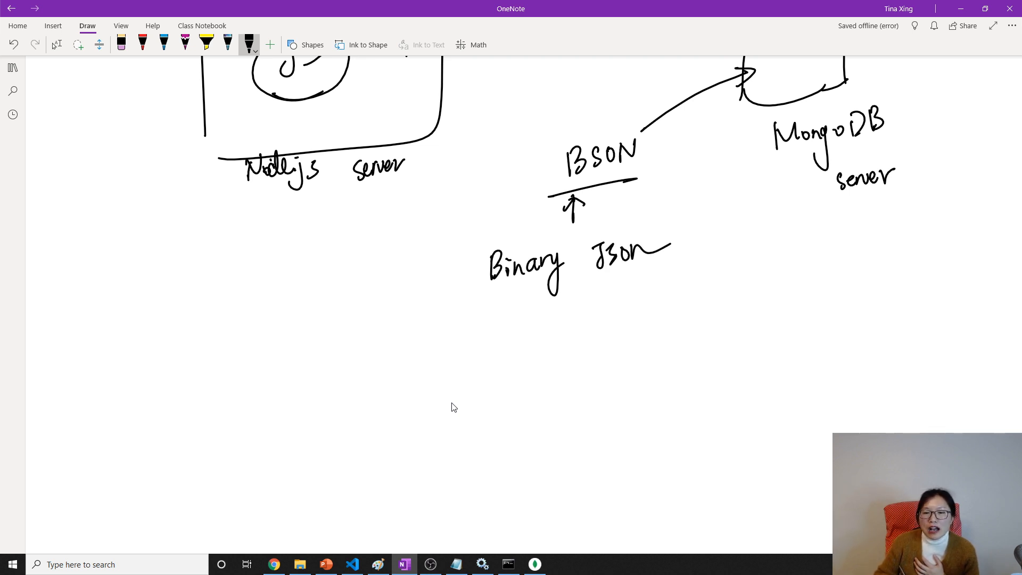
drag(457, 303, 695, 268)
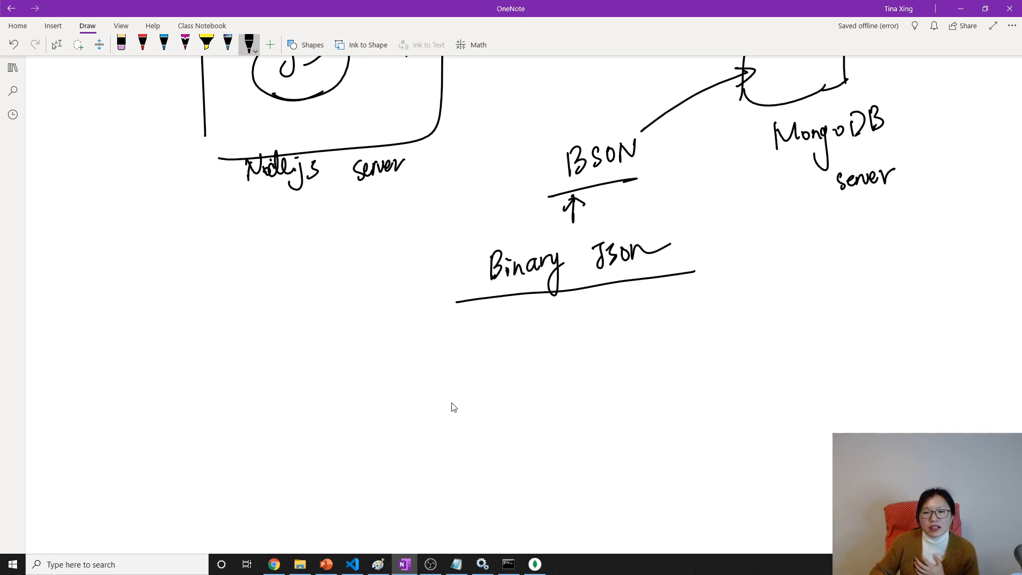
drag(453, 338, 487, 323)
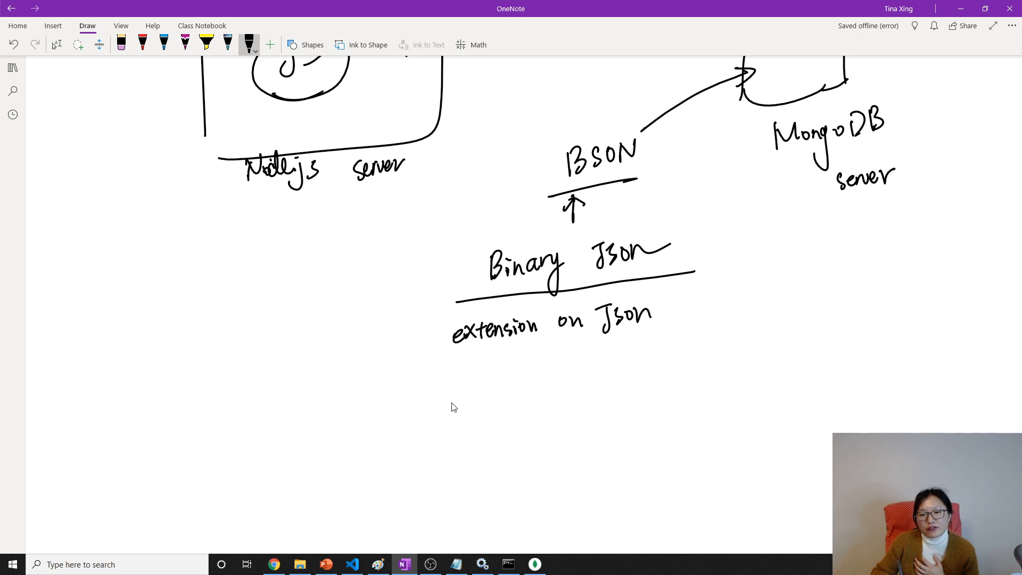
Note 'support more types than JSON' below the definition, then bring the mongo shell forward
scroll(down, 3)
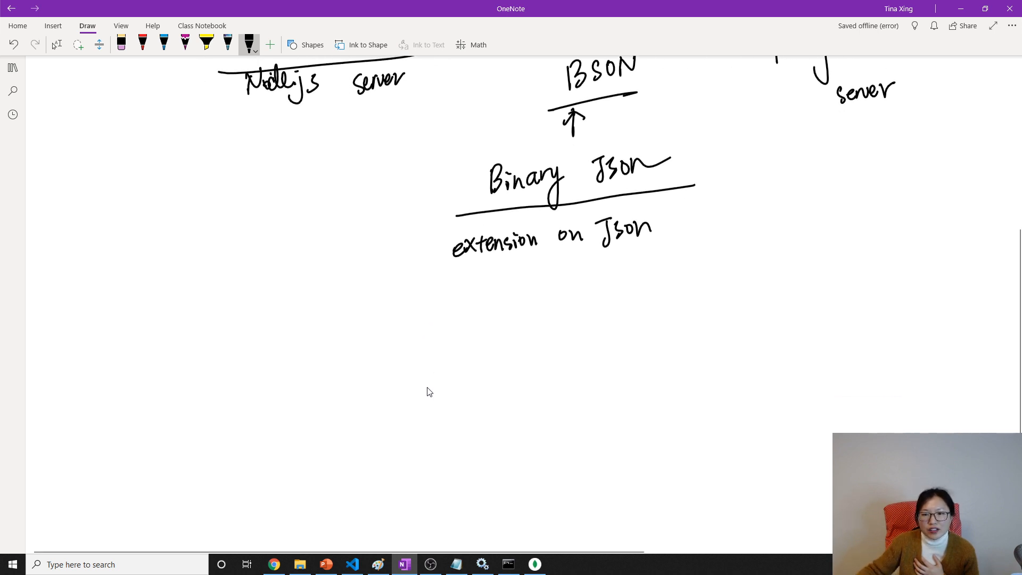
mouse_move(424, 388)
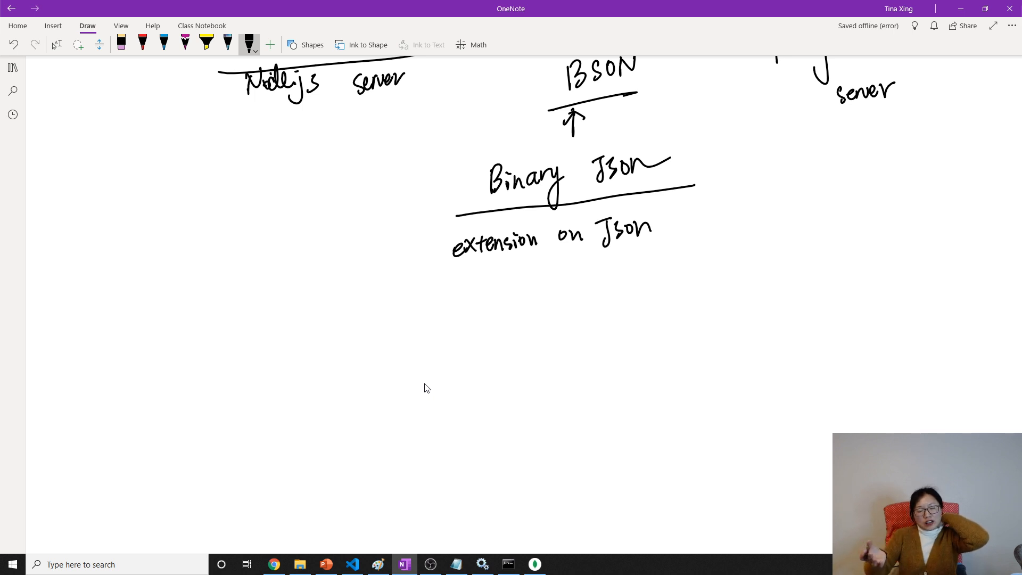
mouse_move(428, 385)
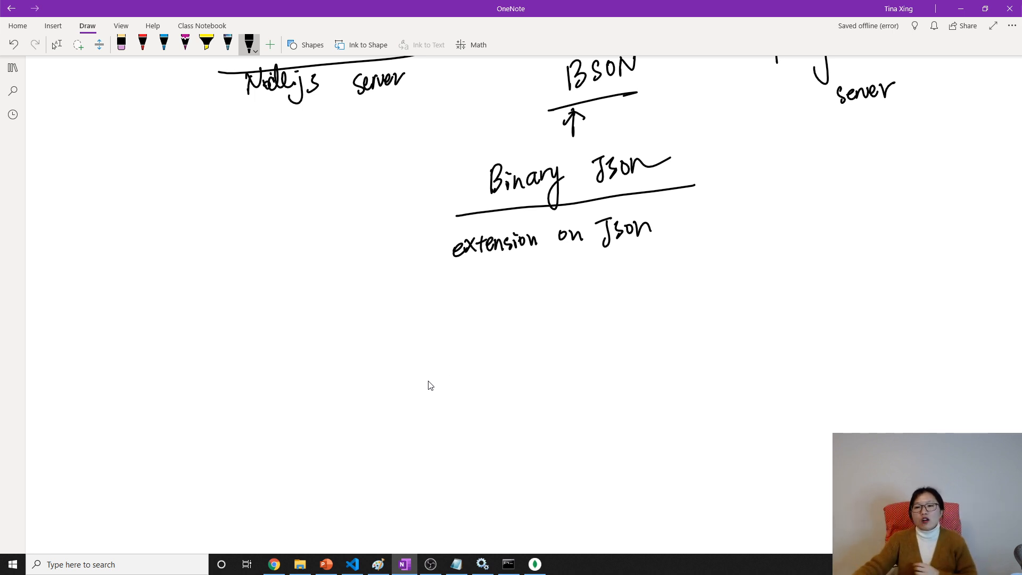
scroll(down, 3)
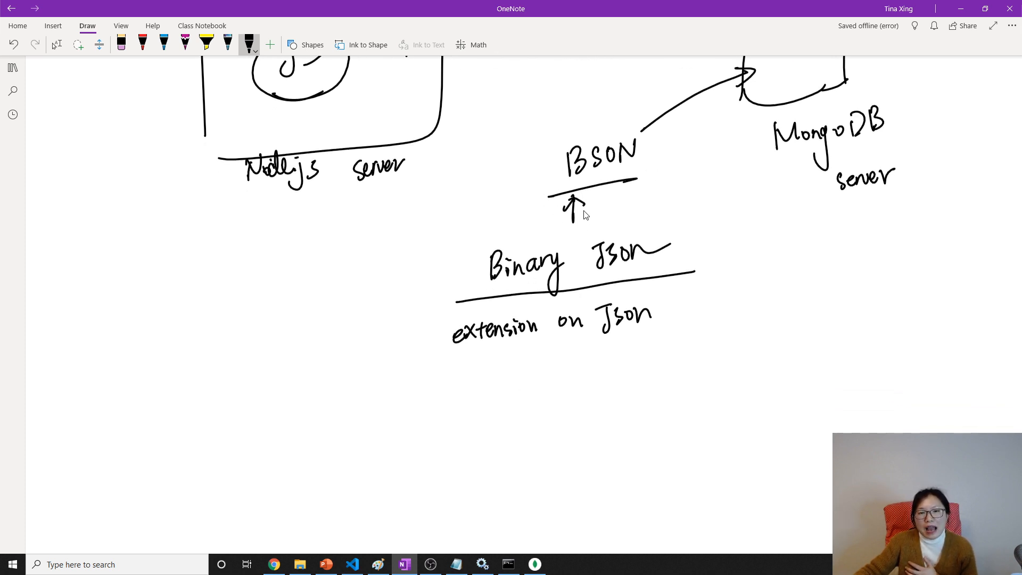
scroll(down, 3)
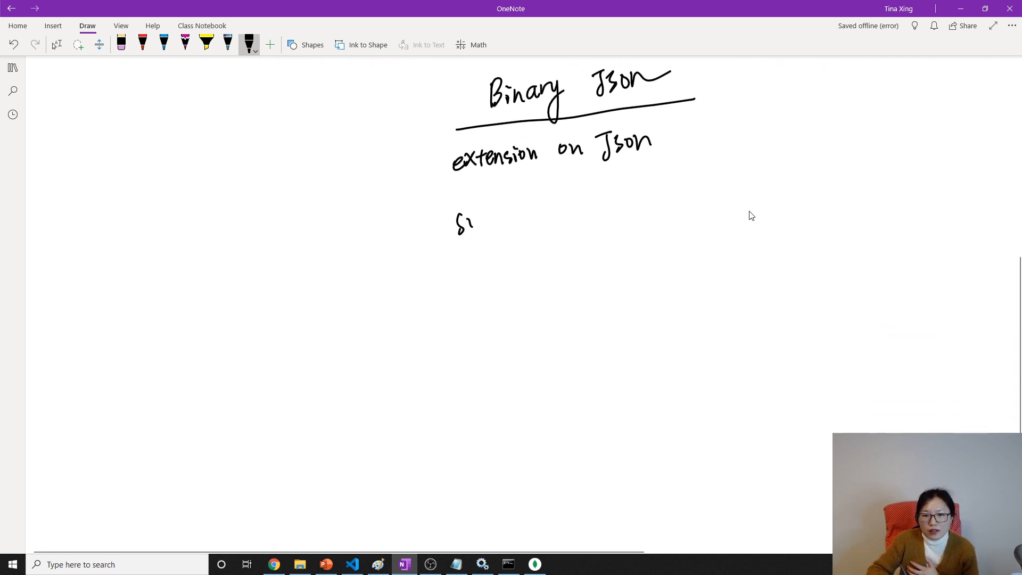
drag(457, 221, 544, 222)
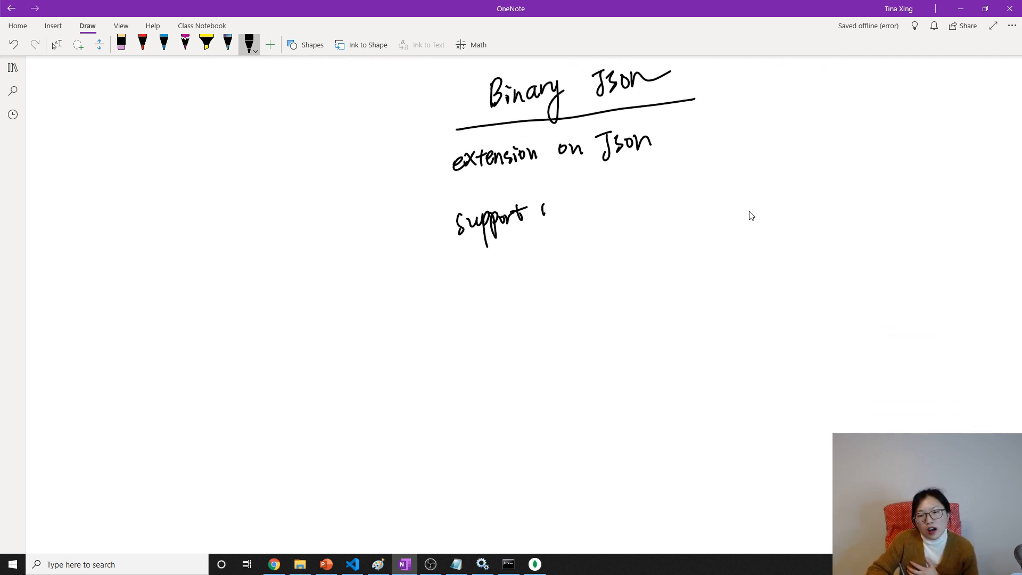
drag(546, 208, 641, 208)
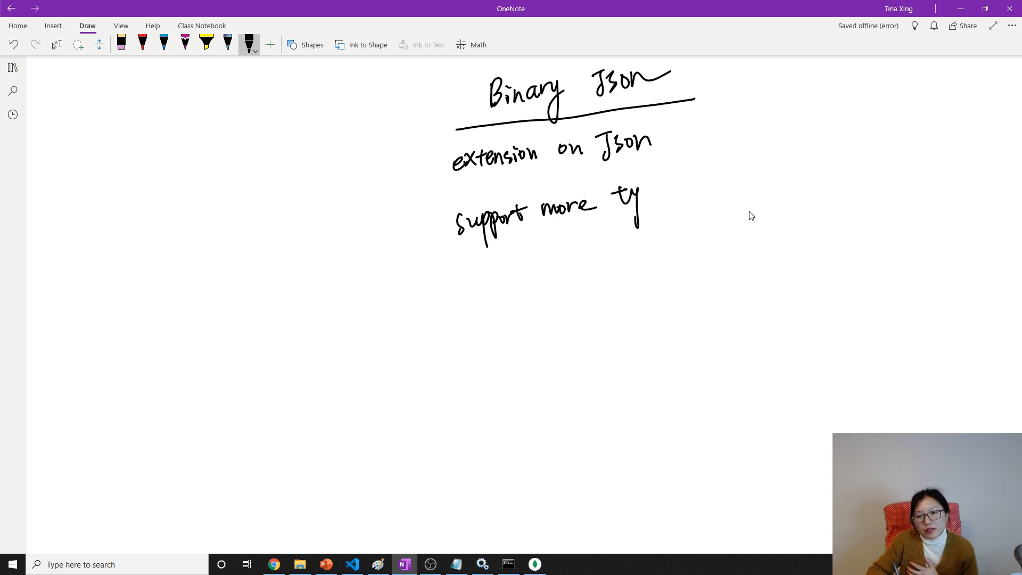
drag(625, 208, 749, 169)
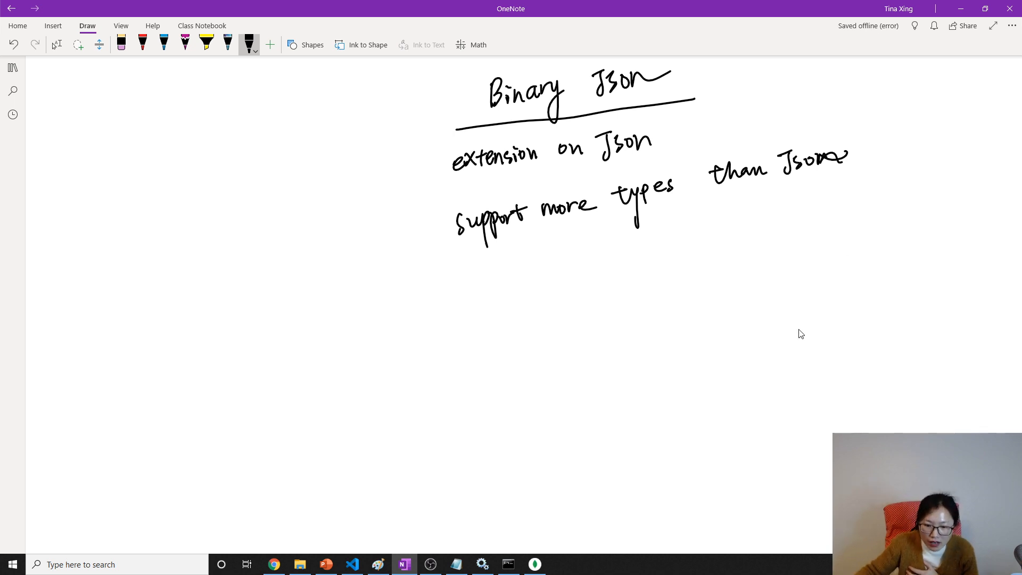
click(507, 564)
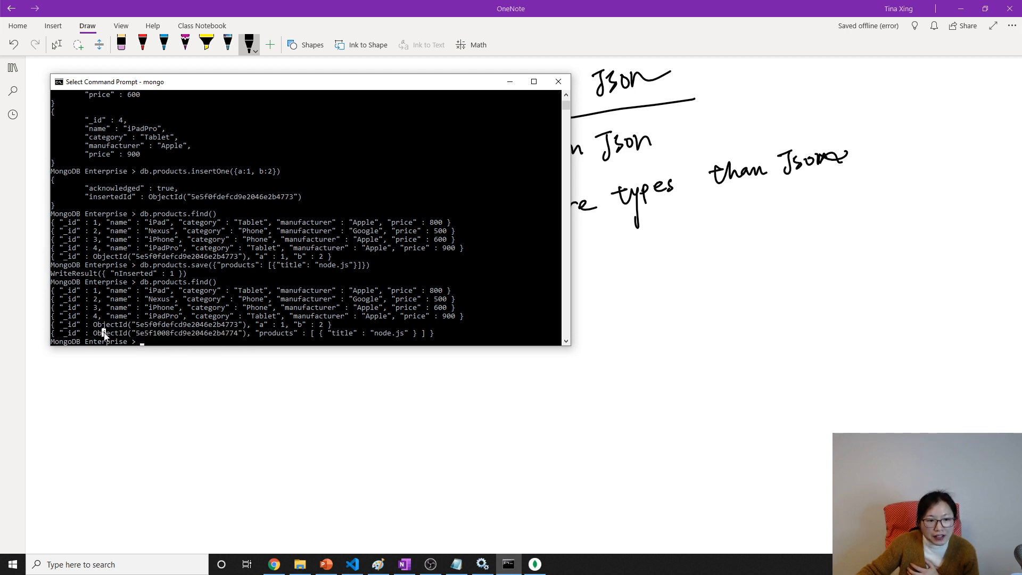
Highlight the word ObjectId in the newest product's _id in the find output
double_click(109, 333)
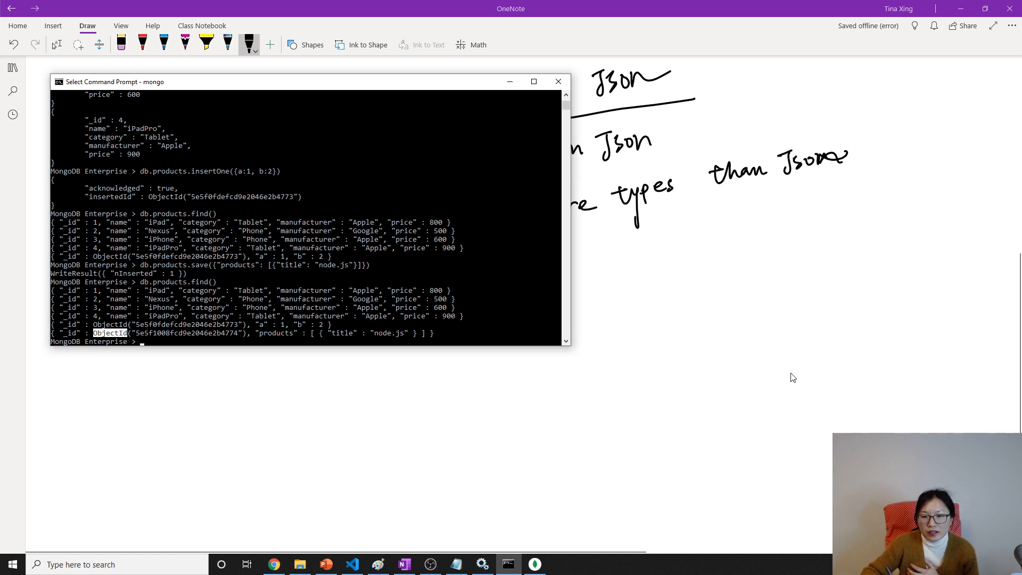
mouse_move(555, 266)
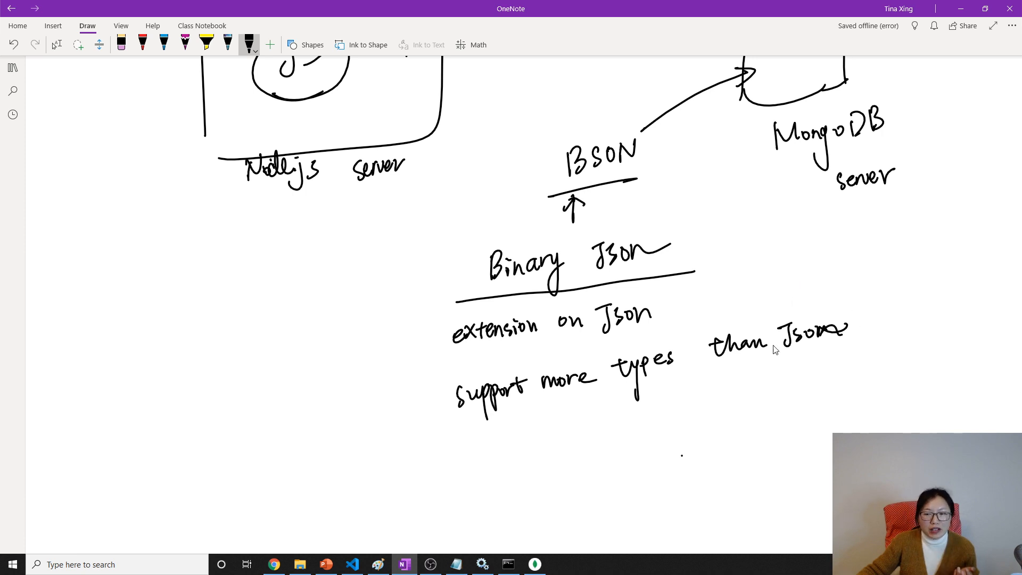
mouse_move(592, 385)
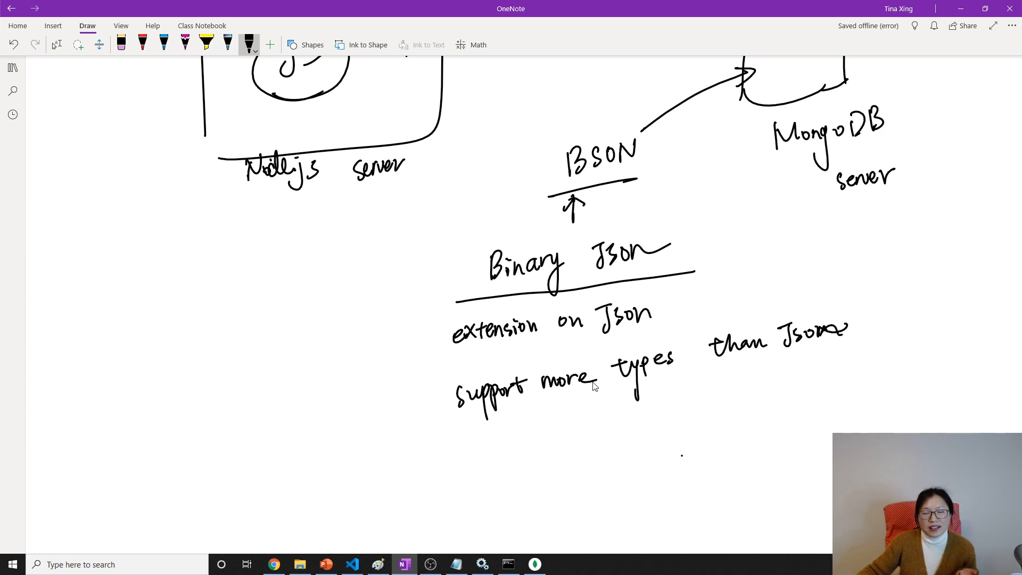
mouse_move(796, 344)
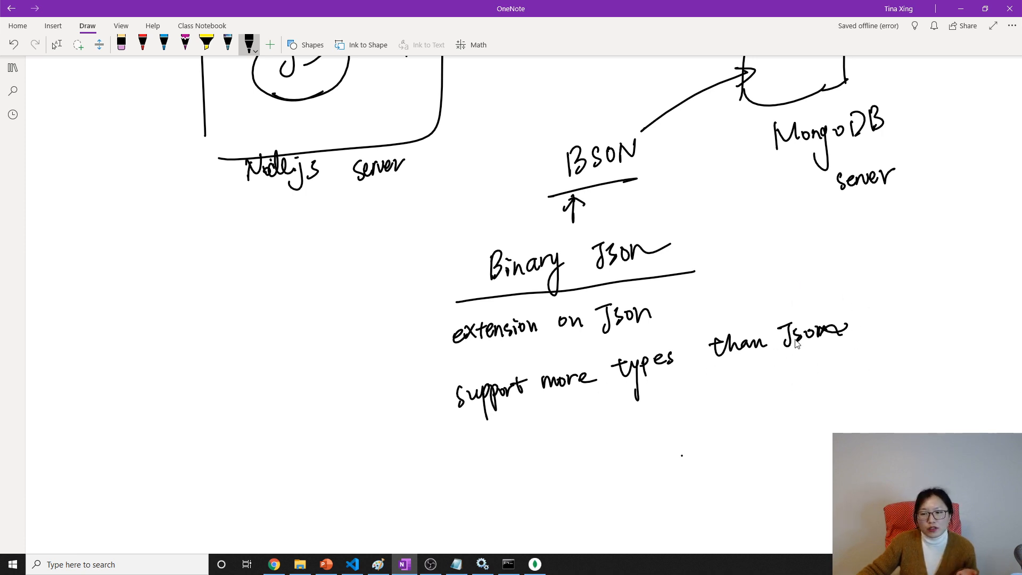
mouse_move(598, 415)
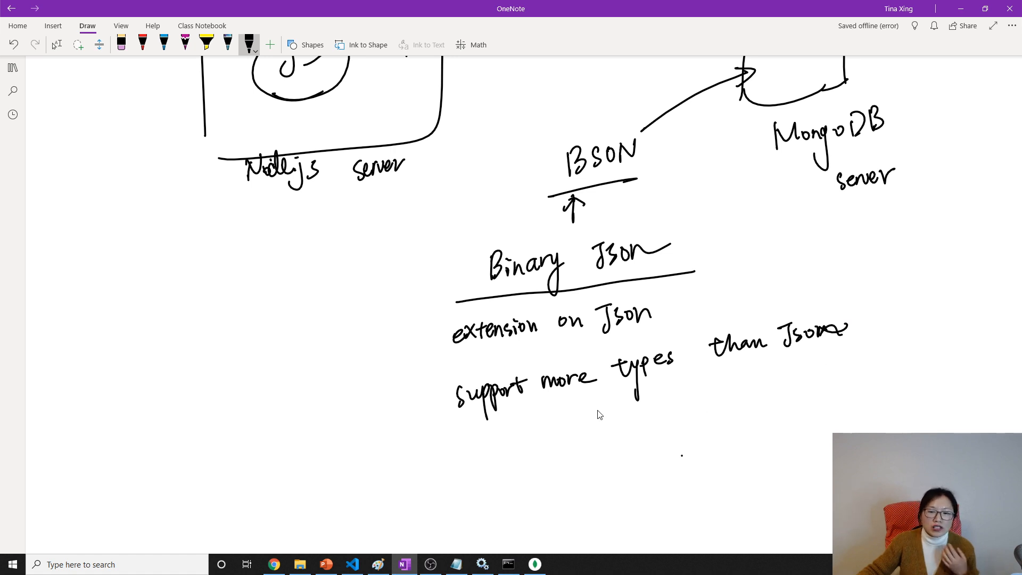
mouse_move(544, 379)
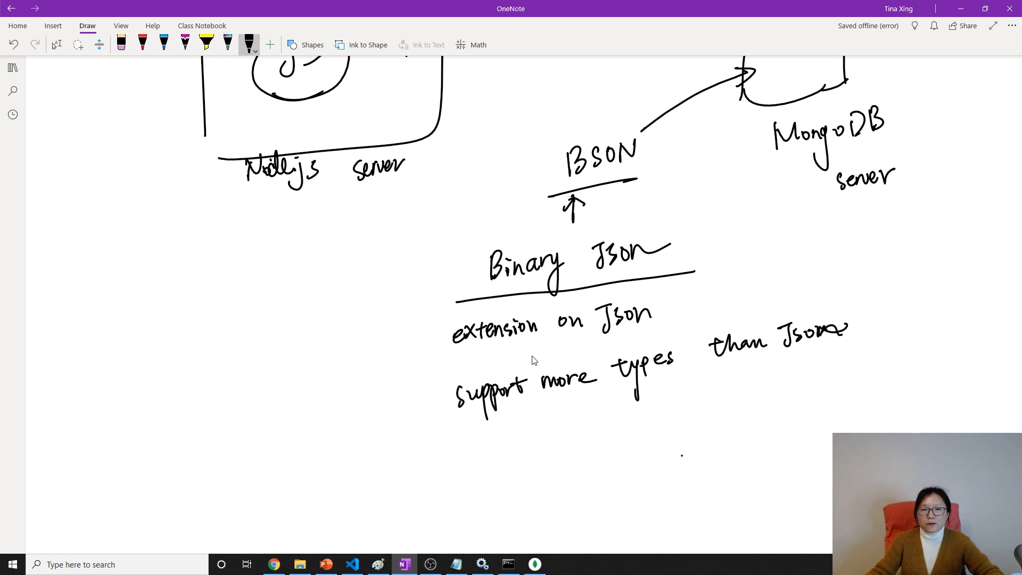
Scroll the MongoDB Driver page, then switch to the nodejs_examples project in VS Code
scroll(down, 3)
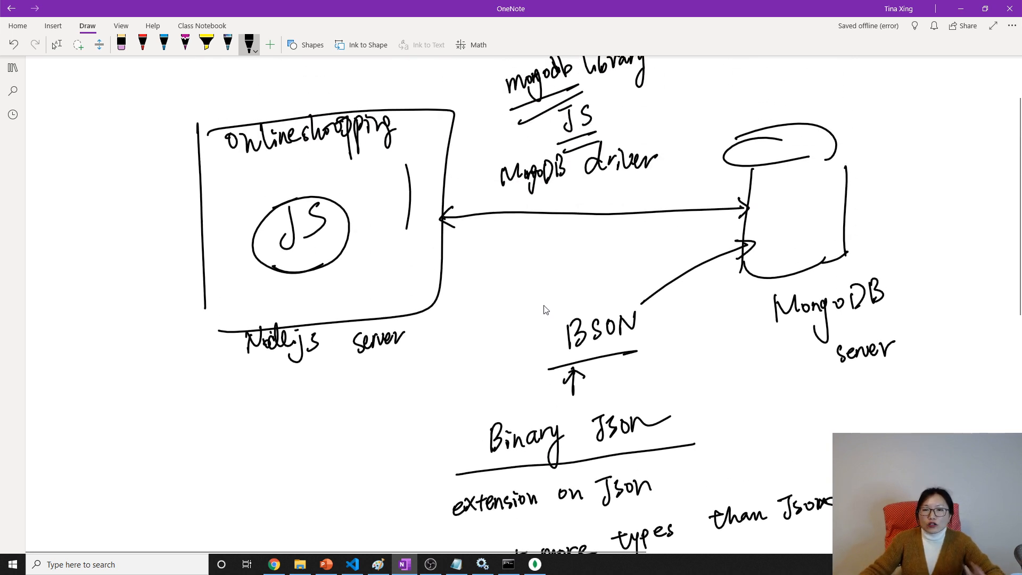
scroll(down, 3)
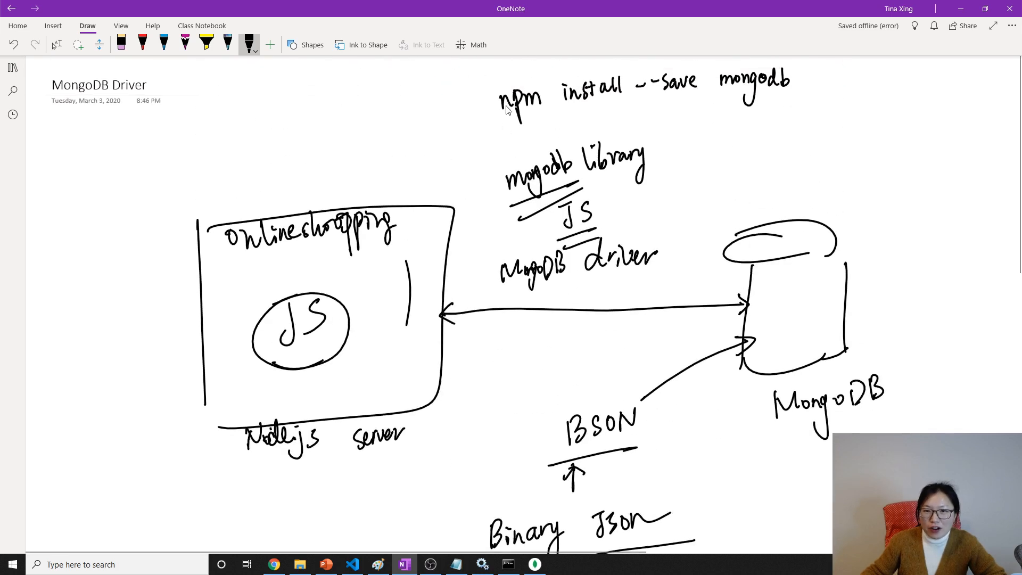
mouse_move(564, 117)
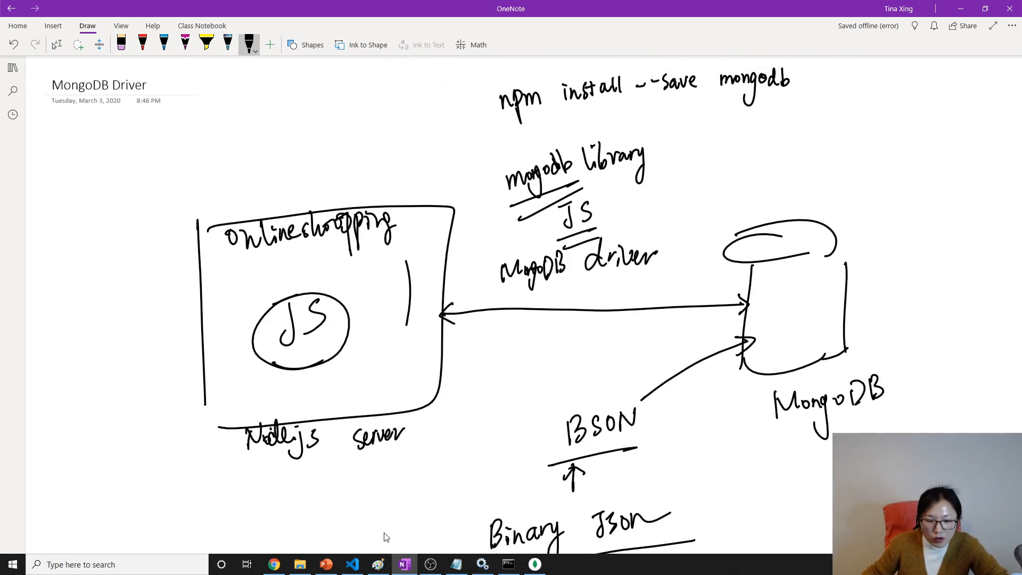
click(352, 564)
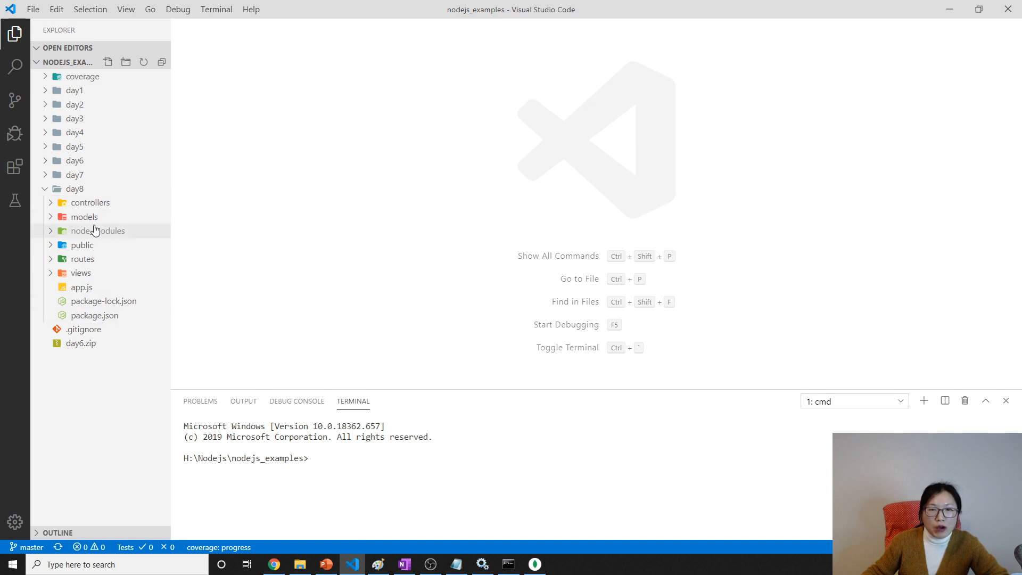
Change the terminal directory into the day8 project folder (cd day8)
text(cd)
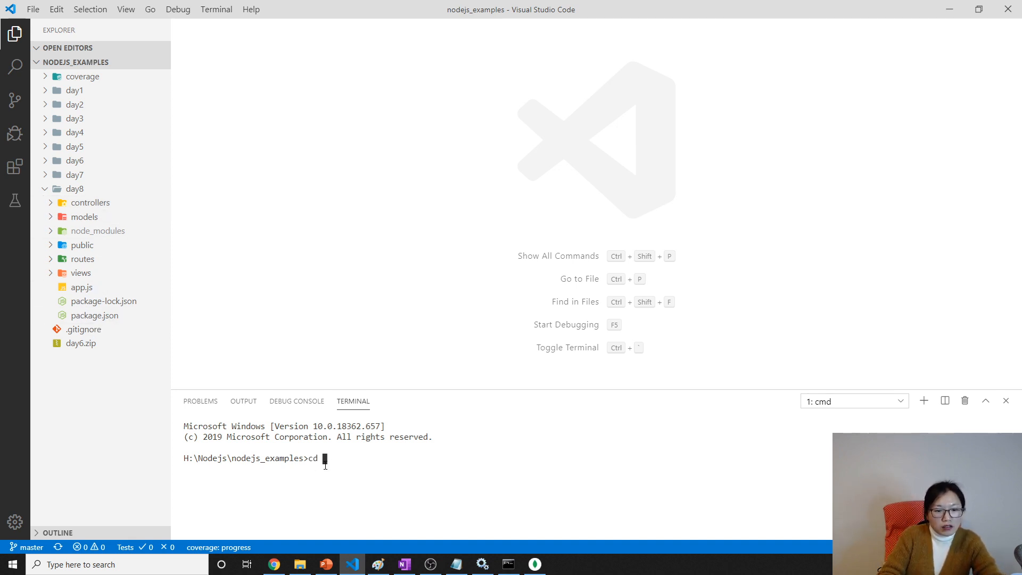
text(day8)
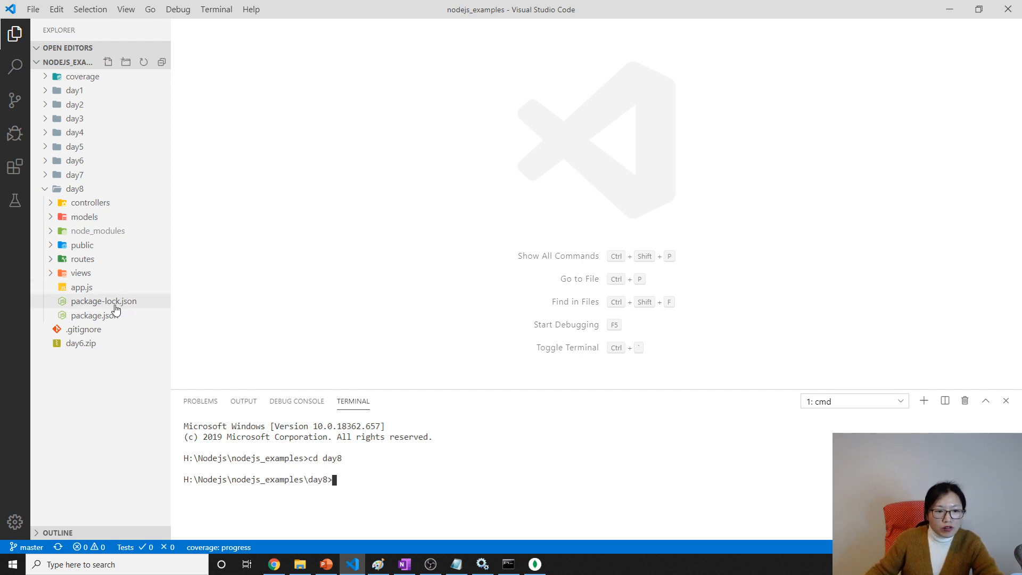
Run 'npm install mongodb --save' so package.json lists "mongodb": "^3.5.4" as a dependency
click(94, 315)
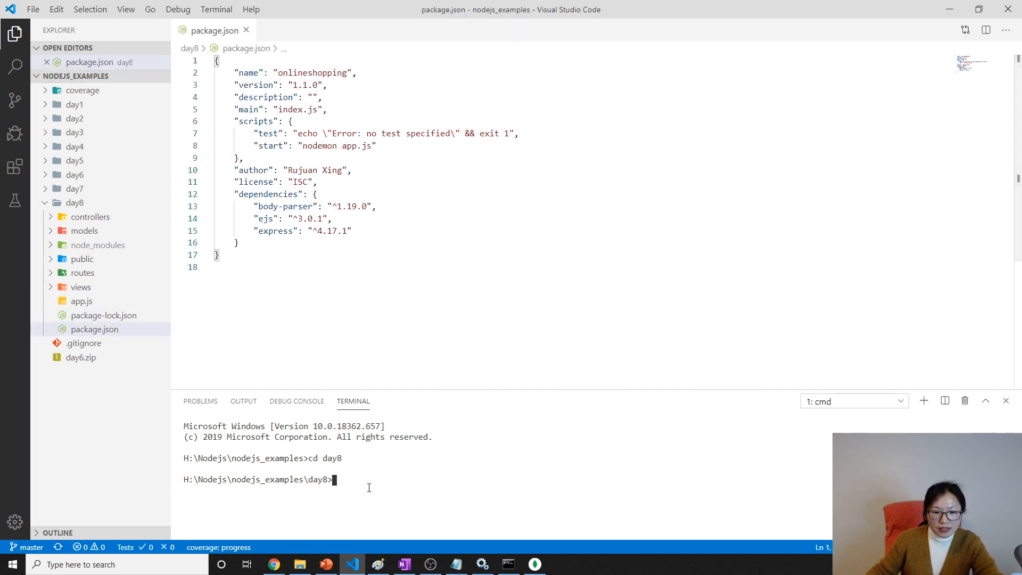
text(npm install)
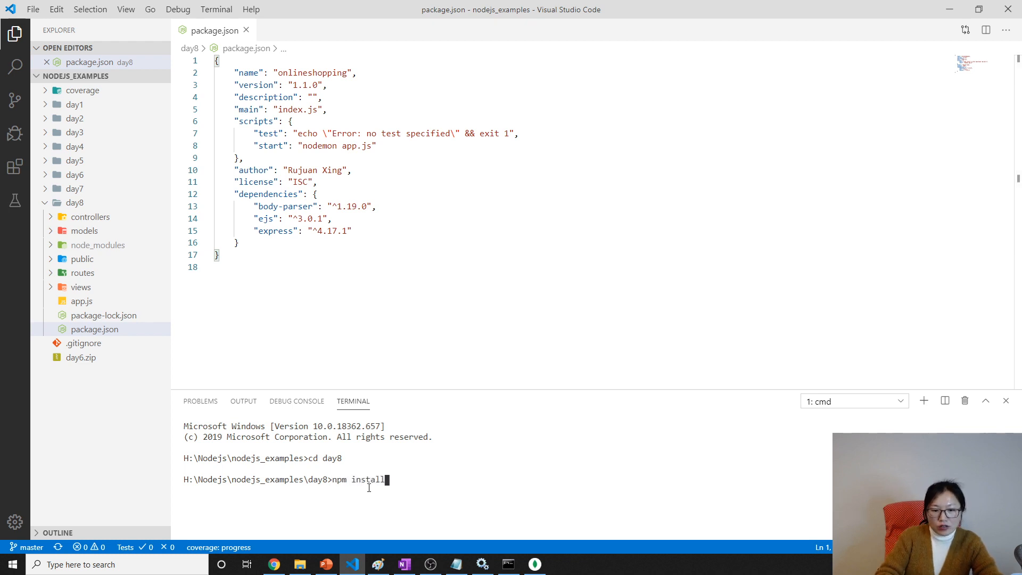
text(mongodb)
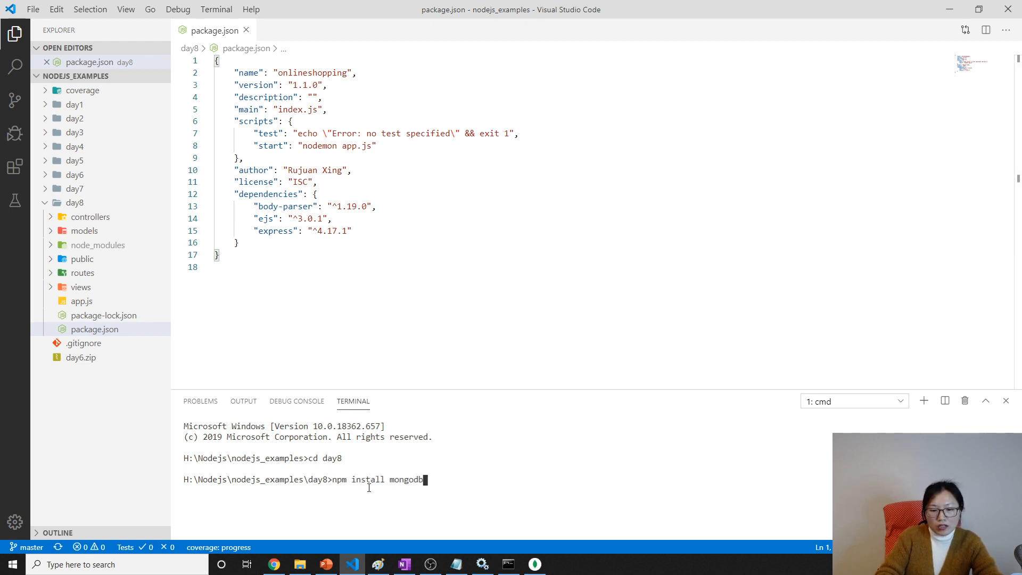
text(--save)
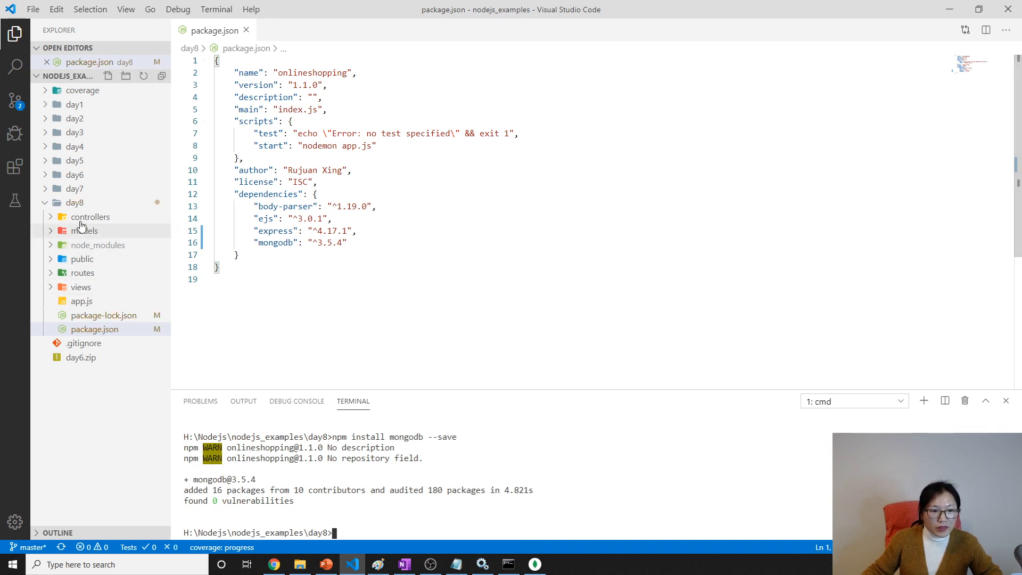
mouse_move(93, 271)
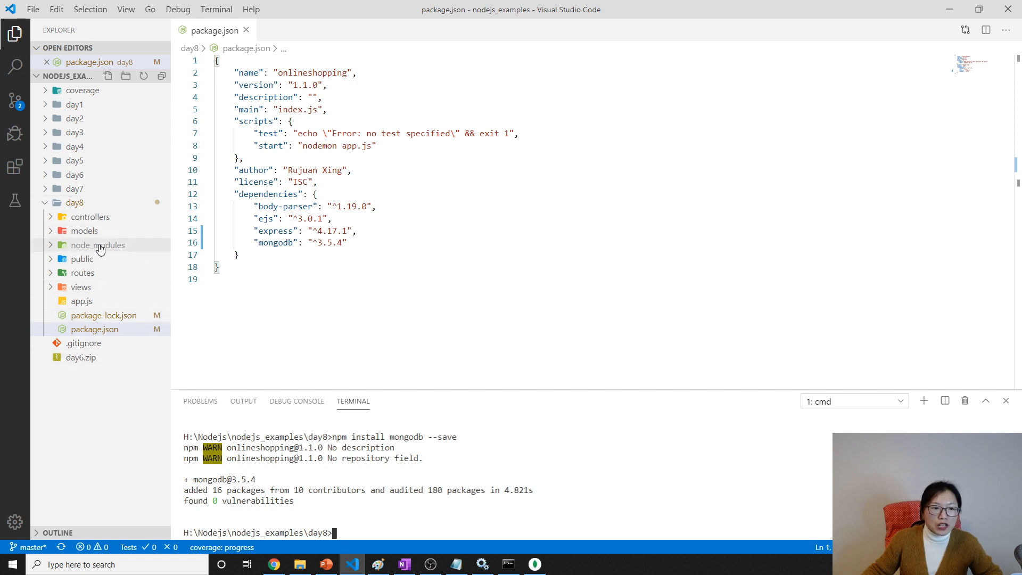
mouse_move(151, 284)
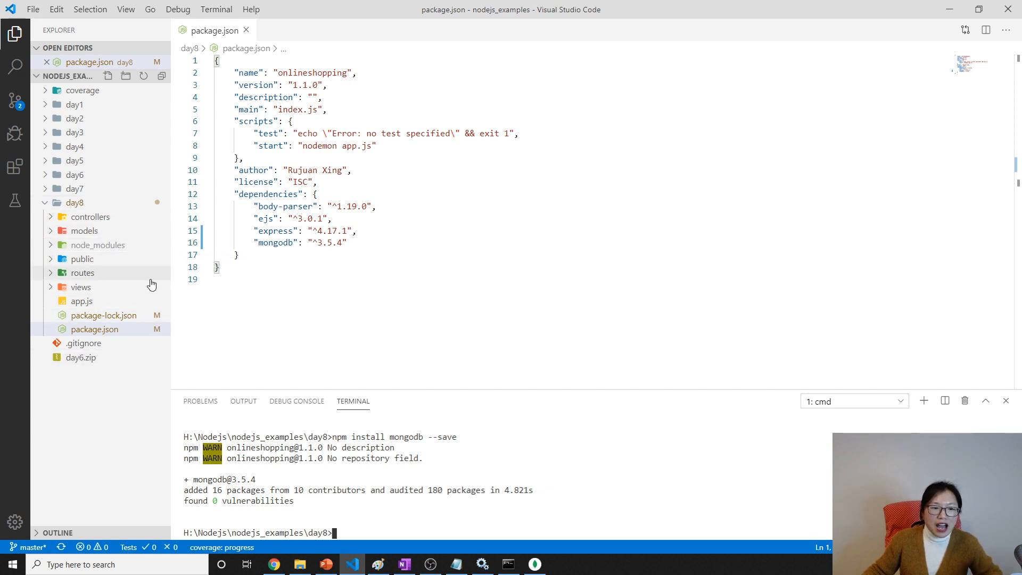
mouse_move(80, 286)
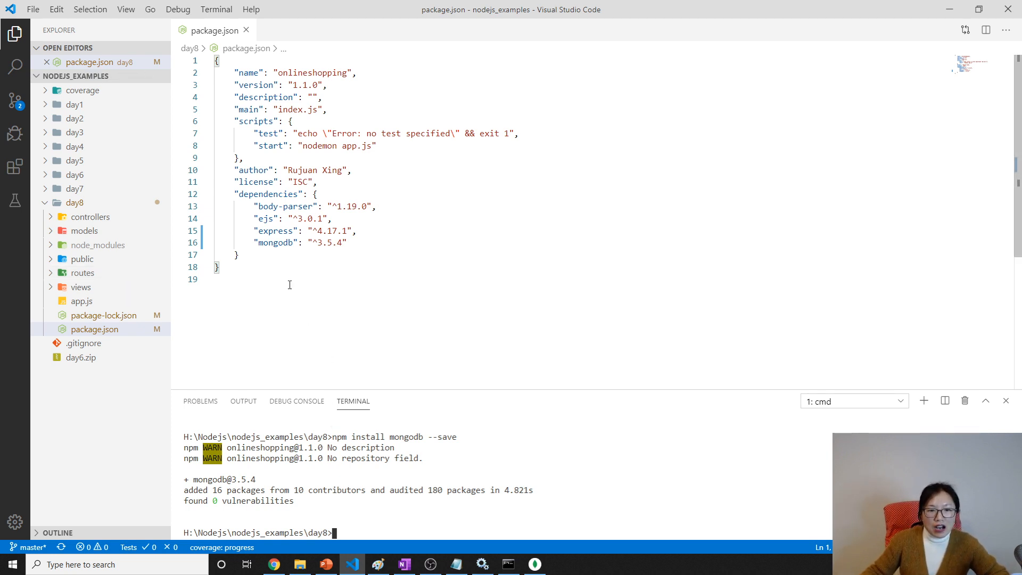
double_click(274, 242)
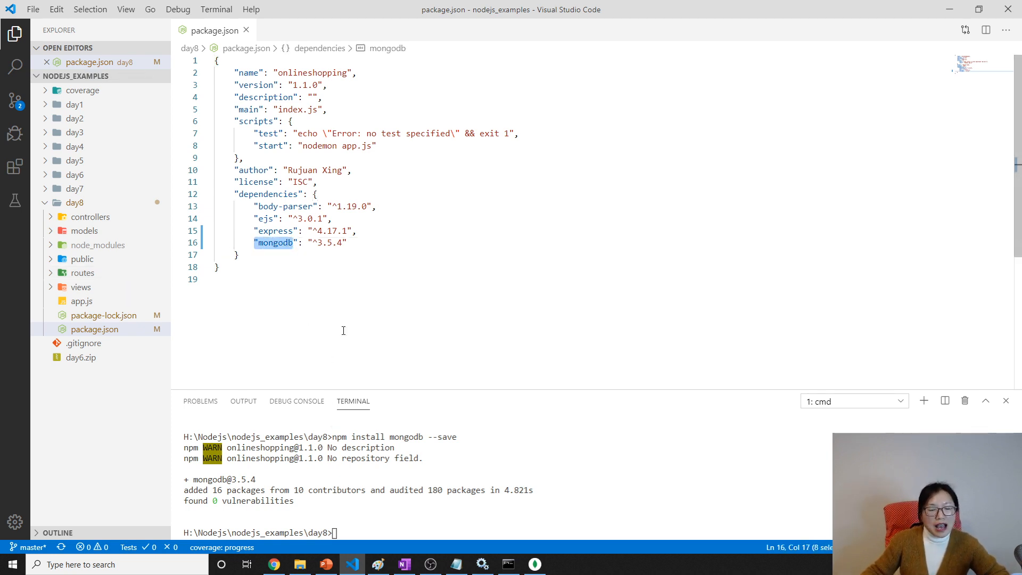